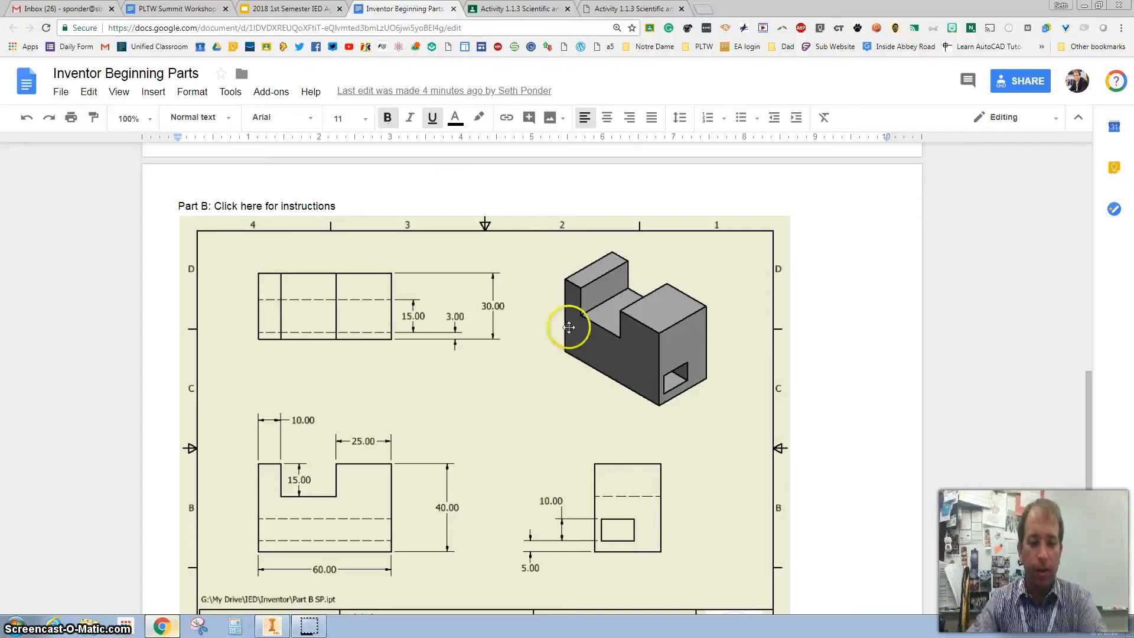
mouse_move(518, 368)
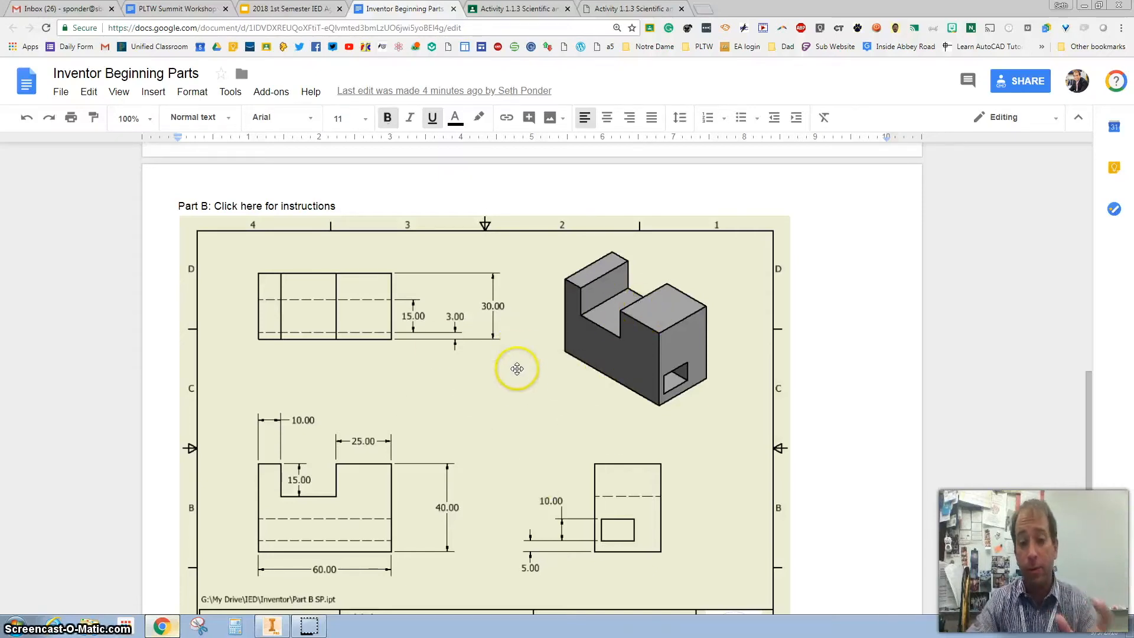
- Create a new part from the Metric Standard (mm).ipt template
scroll(up, 3)
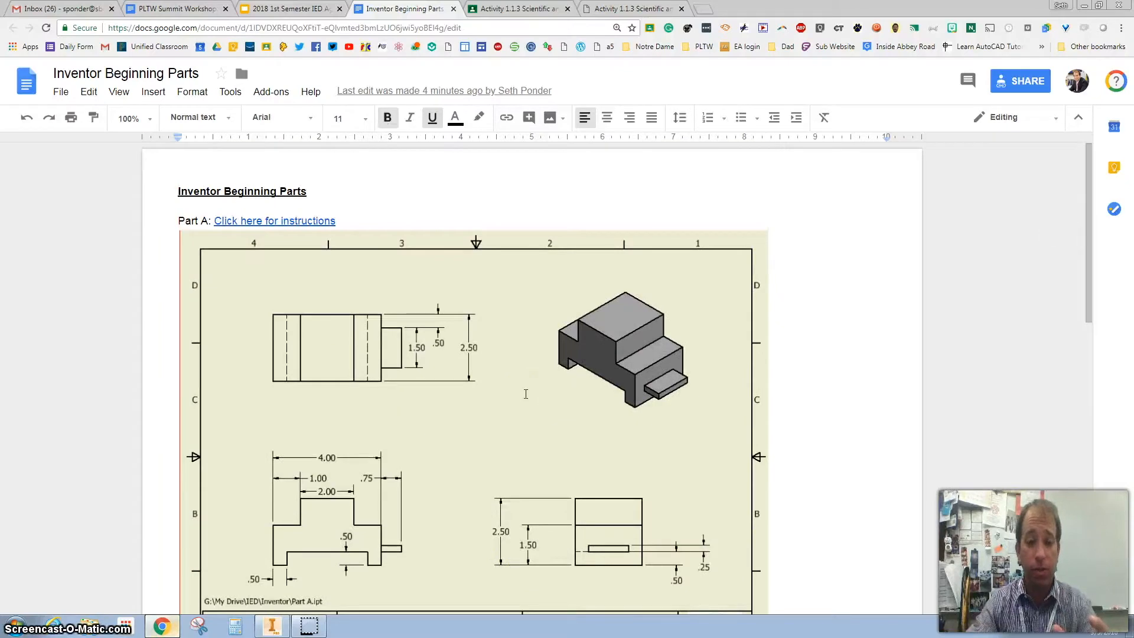
scroll(down, 3)
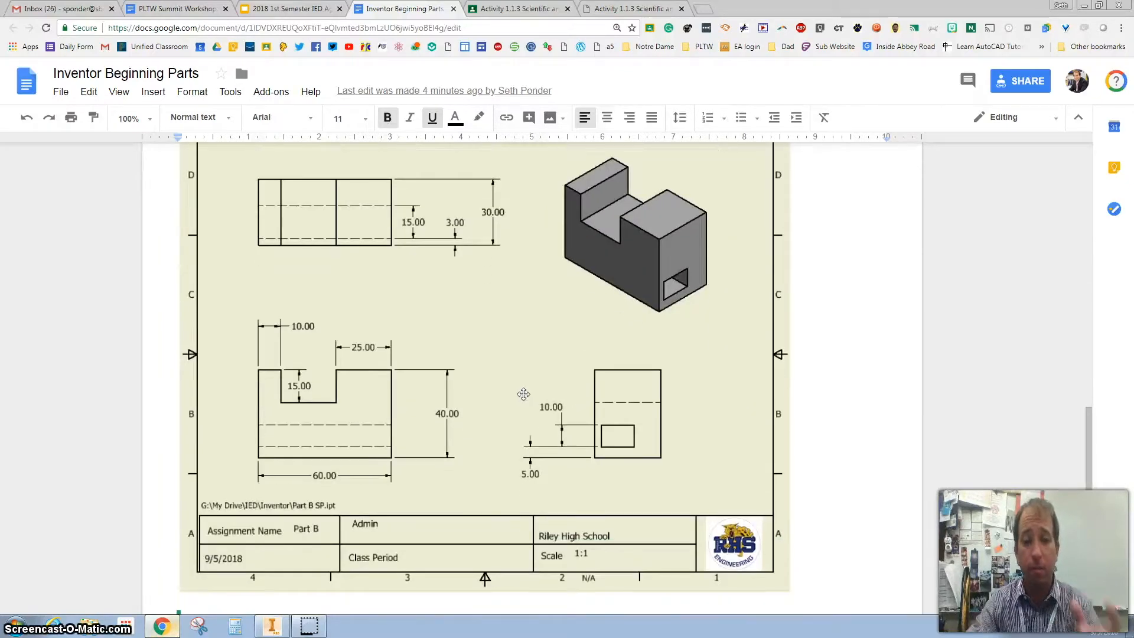
mouse_move(309, 581)
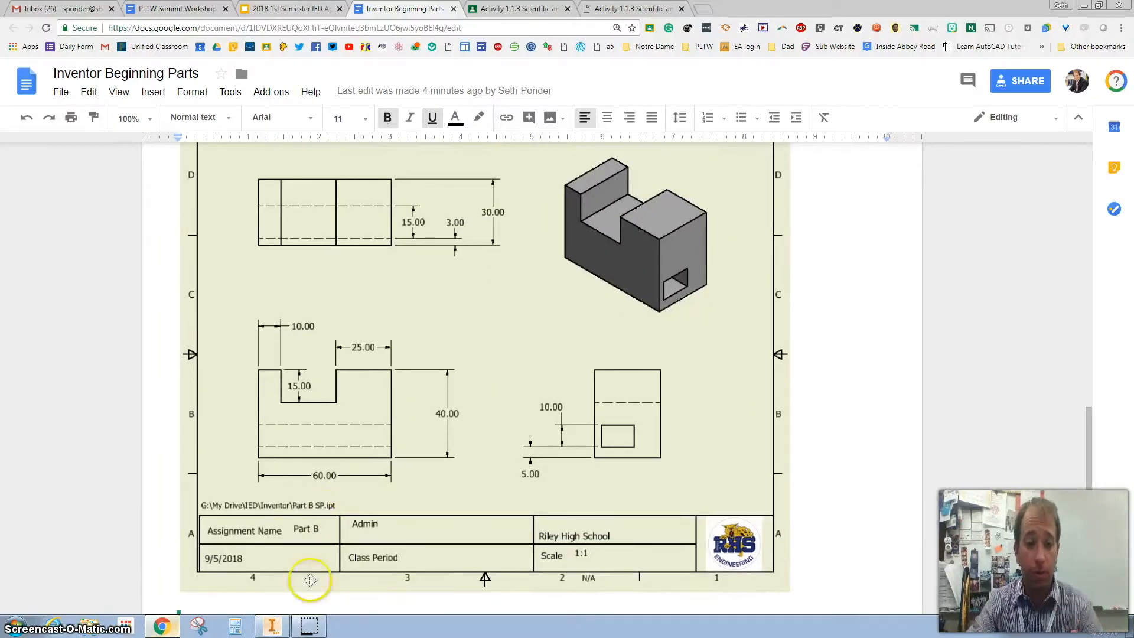
click(271, 626)
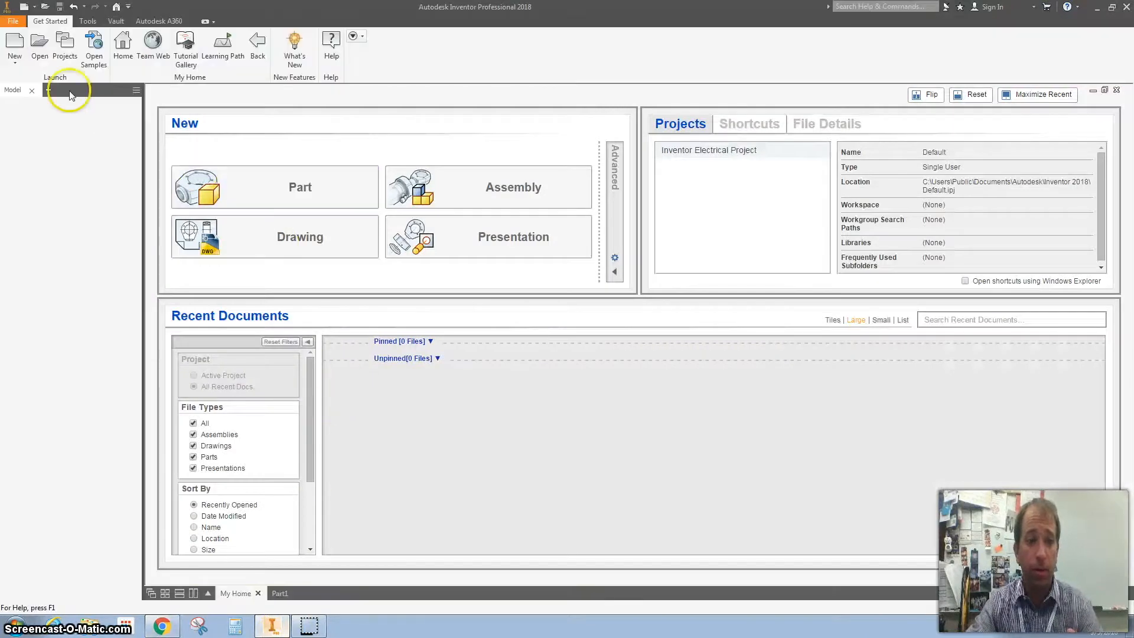
click(14, 47)
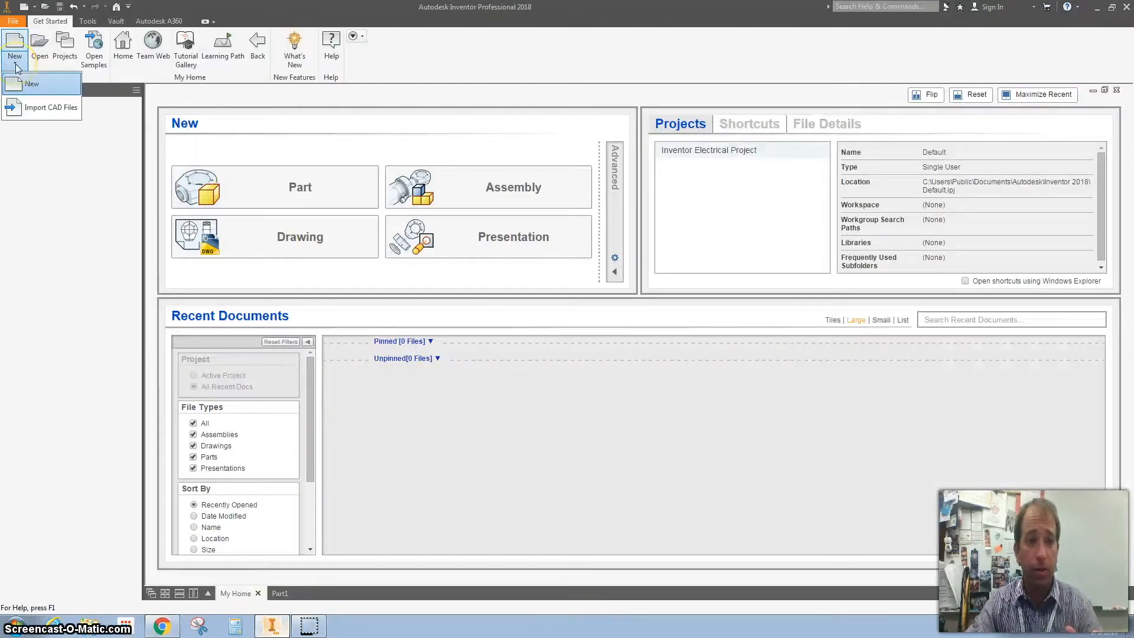
click(32, 83)
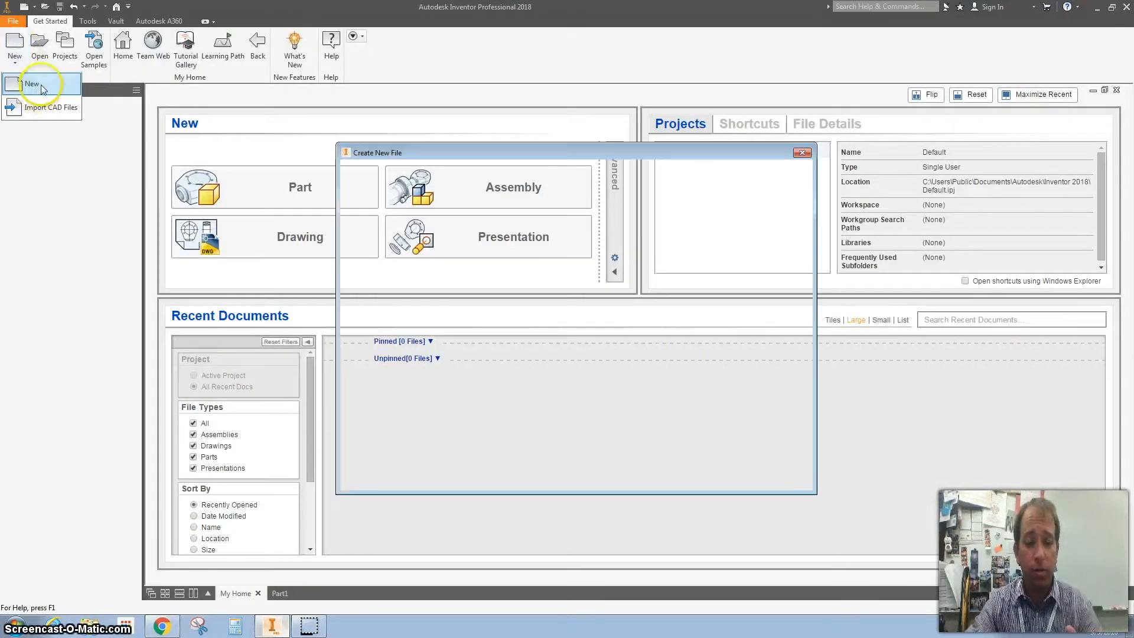
click(613, 257)
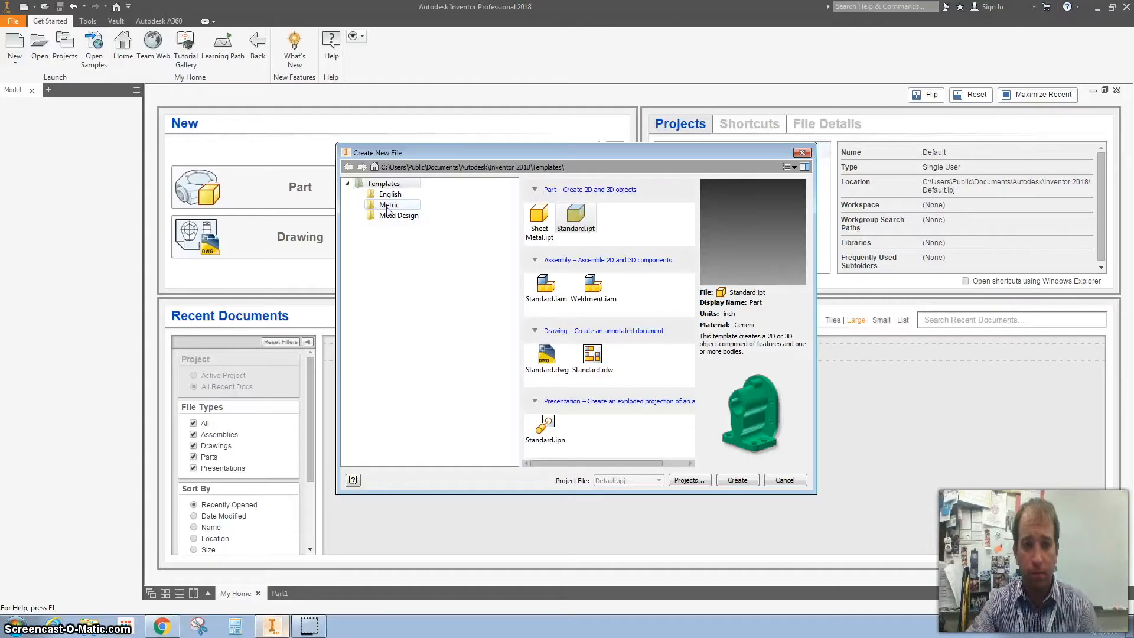
click(390, 205)
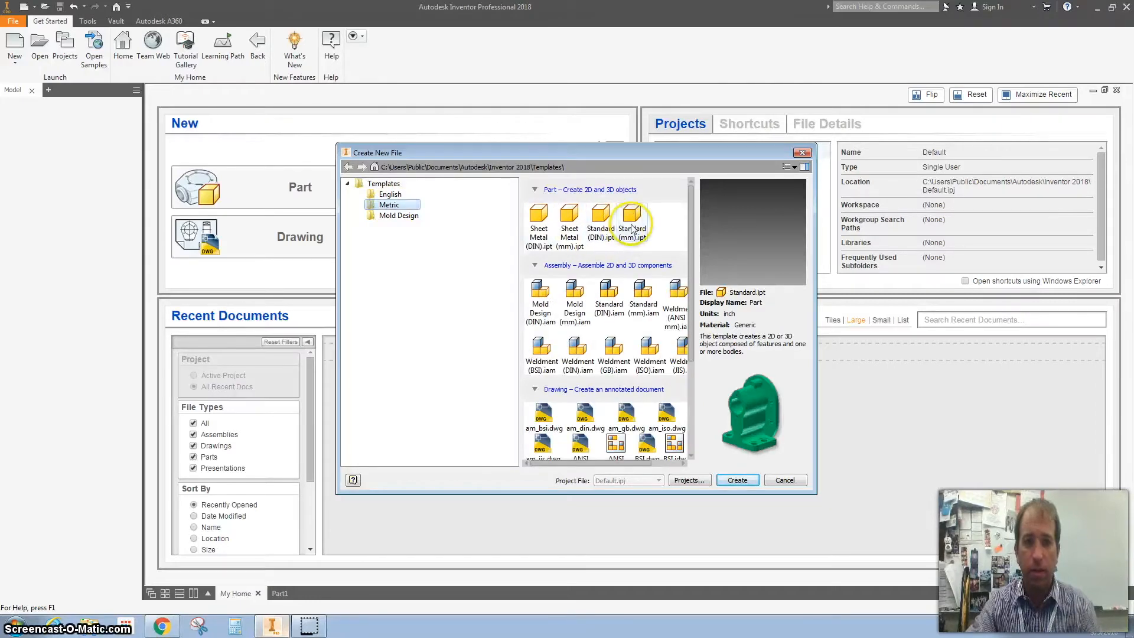
click(631, 219)
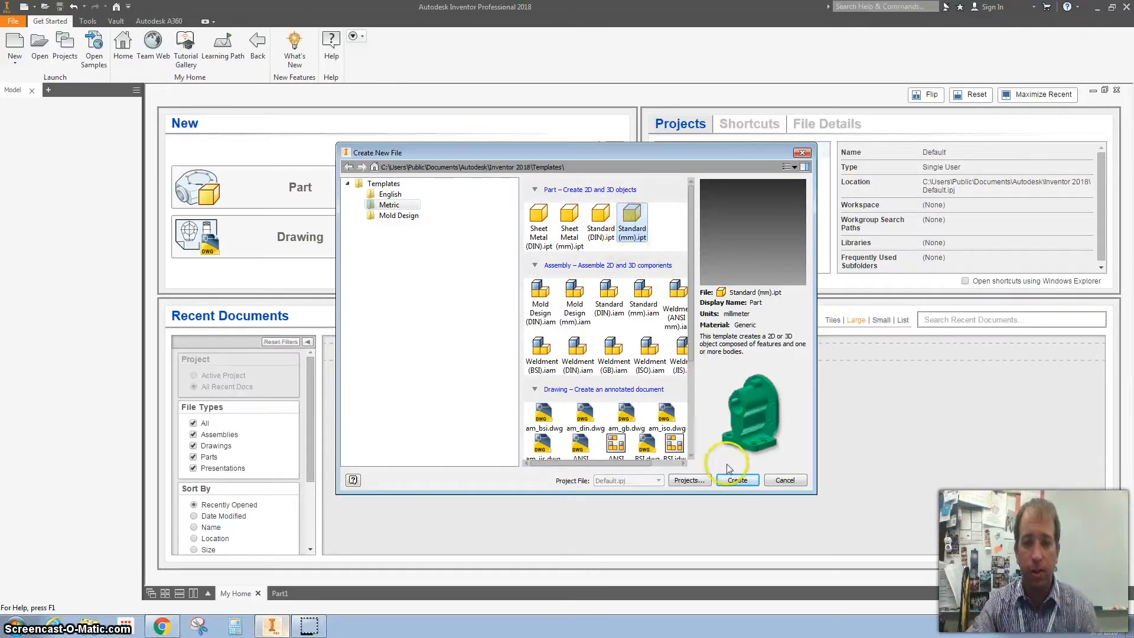
click(736, 480)
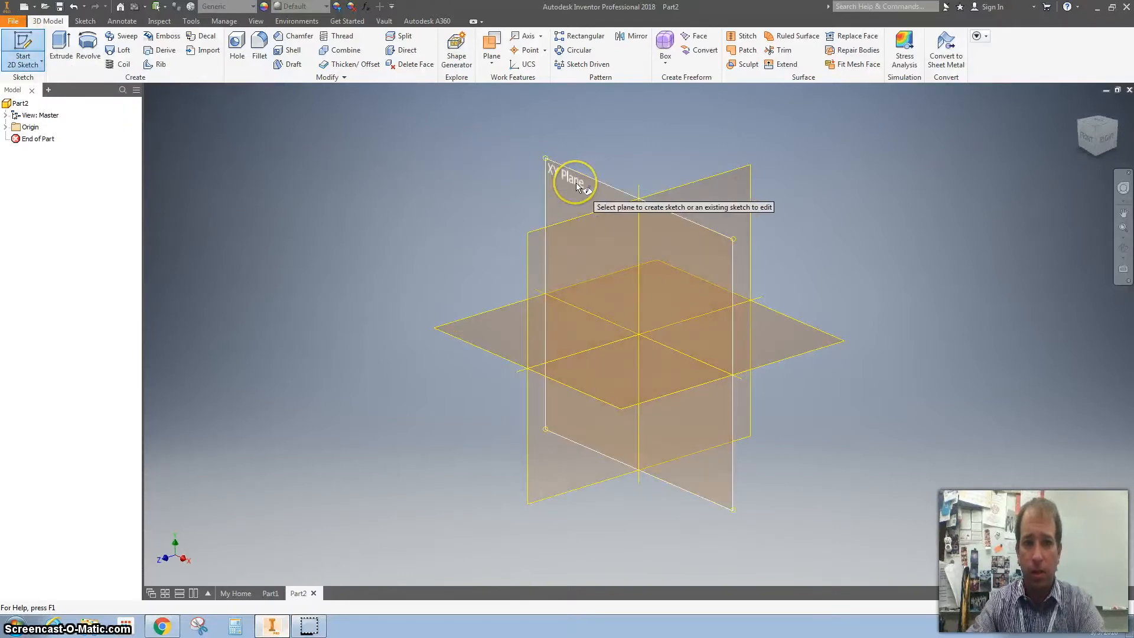
- Begin a 2D sketch on the part's XY plane
click(572, 178)
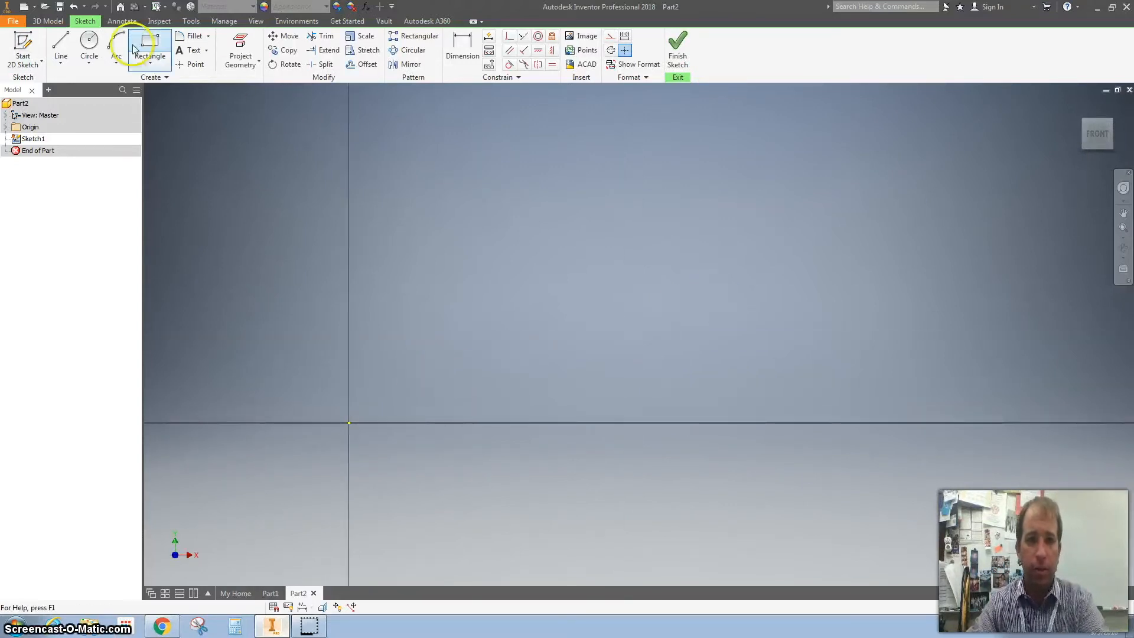
- Start the block outline with the Line tool from the vertical axis
click(60, 45)
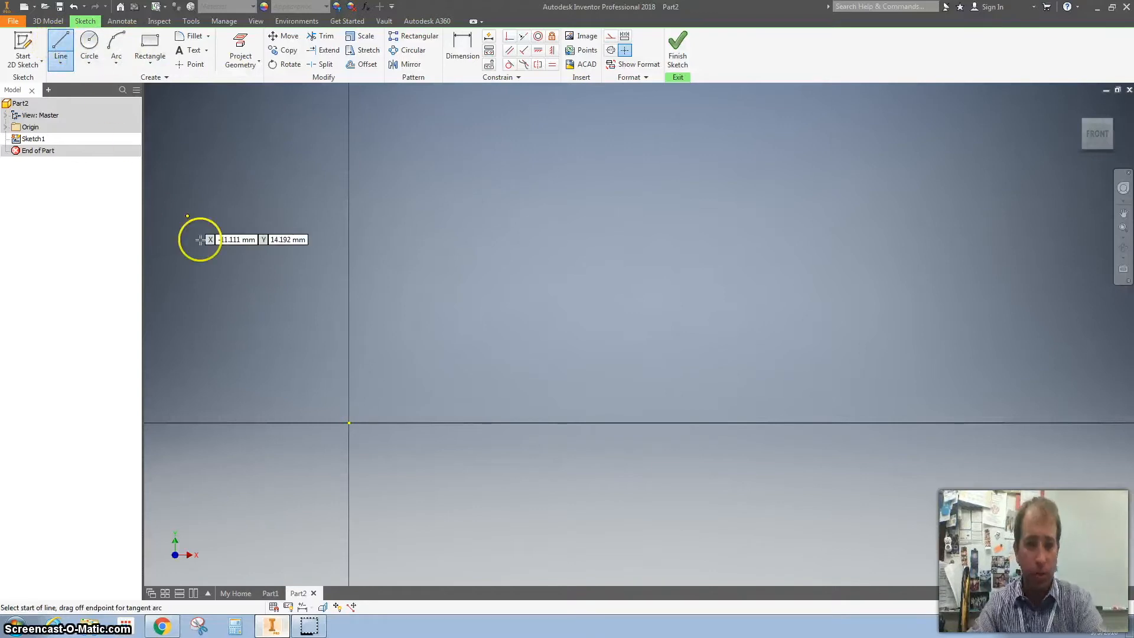
click(349, 420)
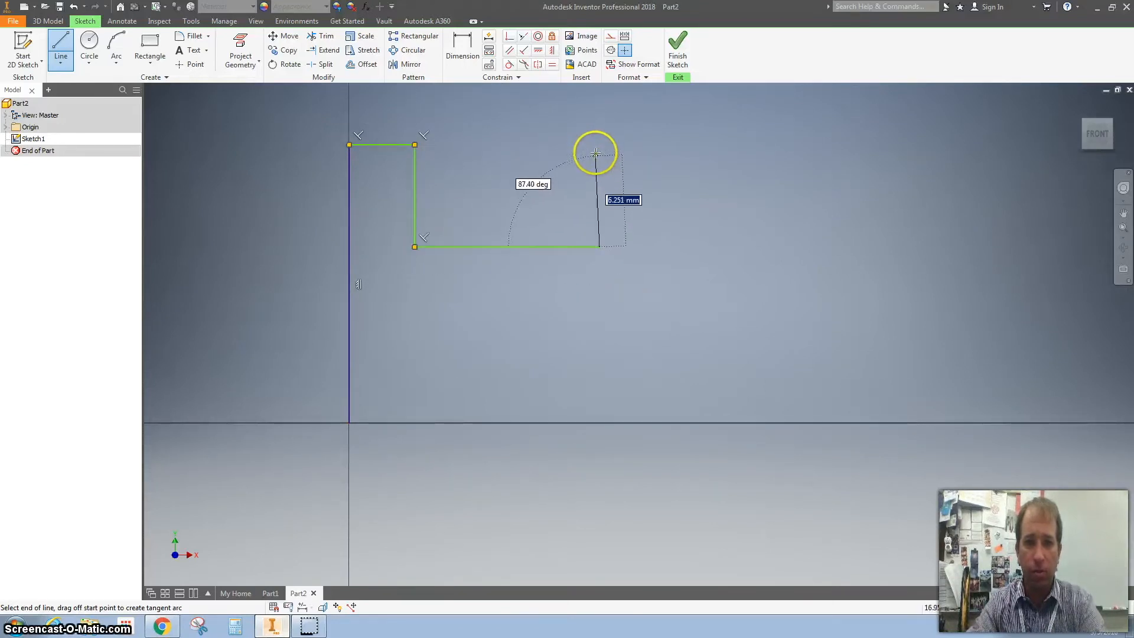
mouse_move(598, 144)
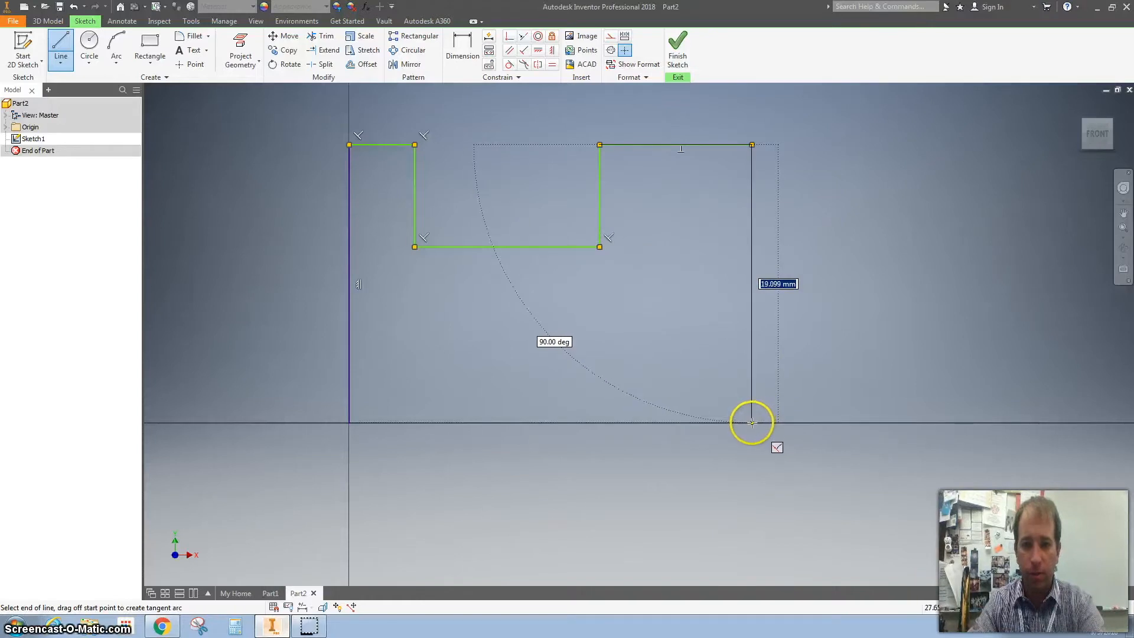
mouse_move(347, 422)
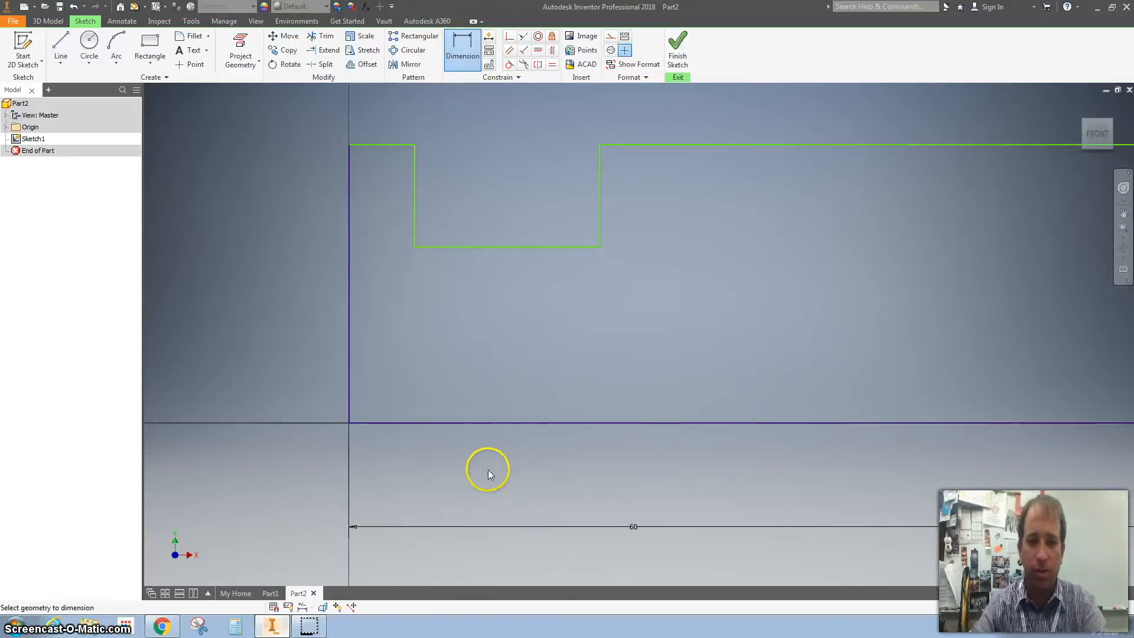
mouse_move(639, 374)
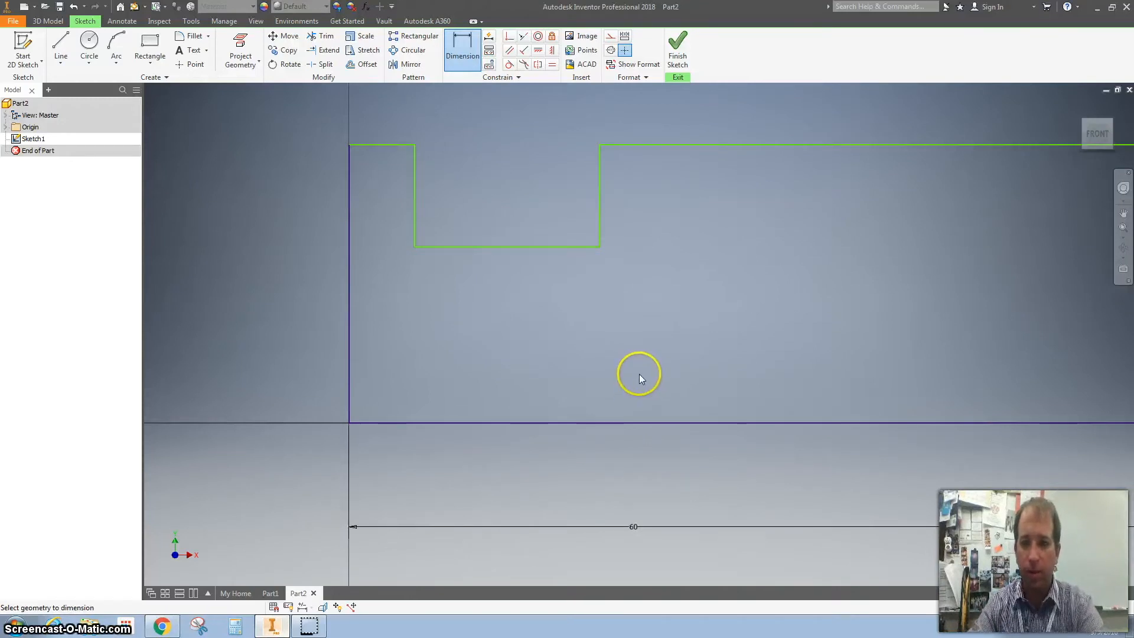
mouse_move(516, 436)
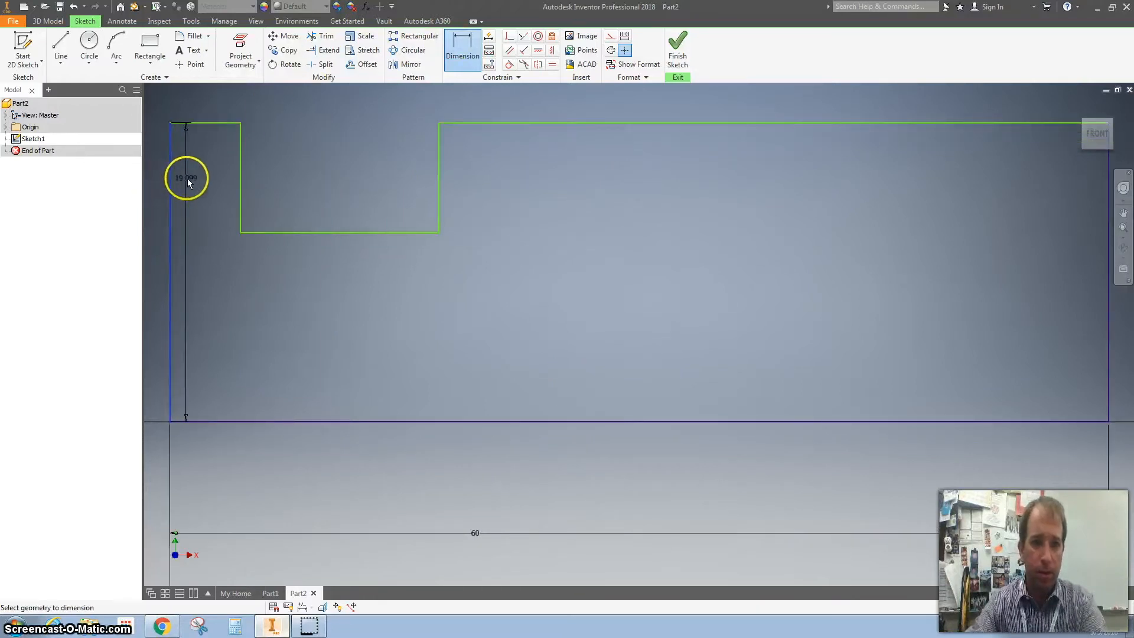
- Dimension the outline 40 mm tall with a 15 mm notch depth and 10 mm edge-to-notch distance
click(187, 178)
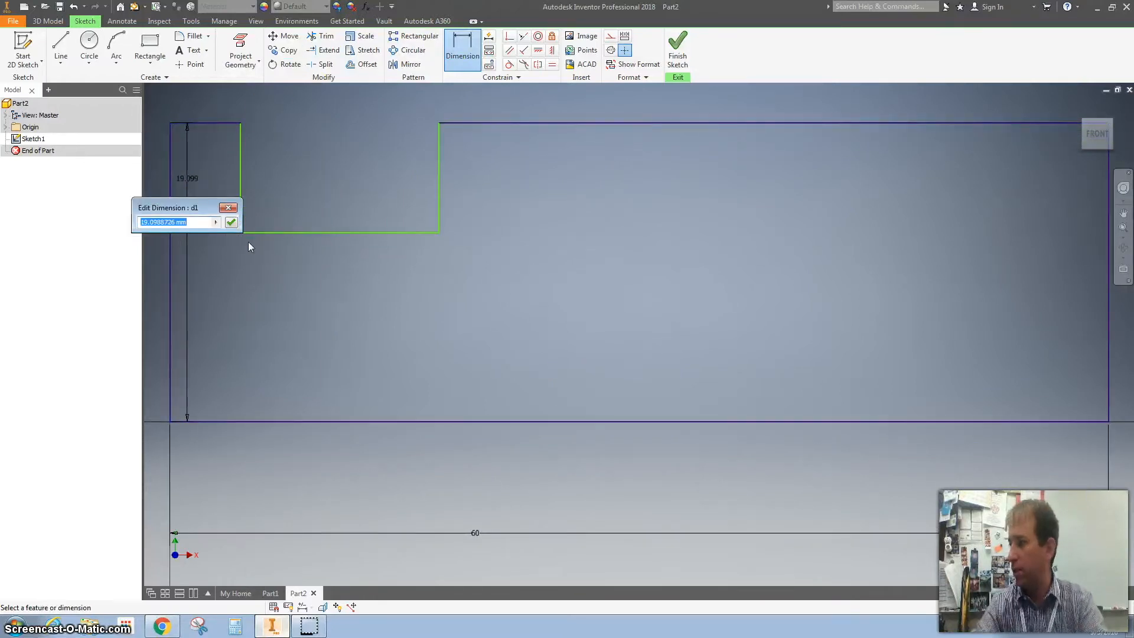
click(231, 222)
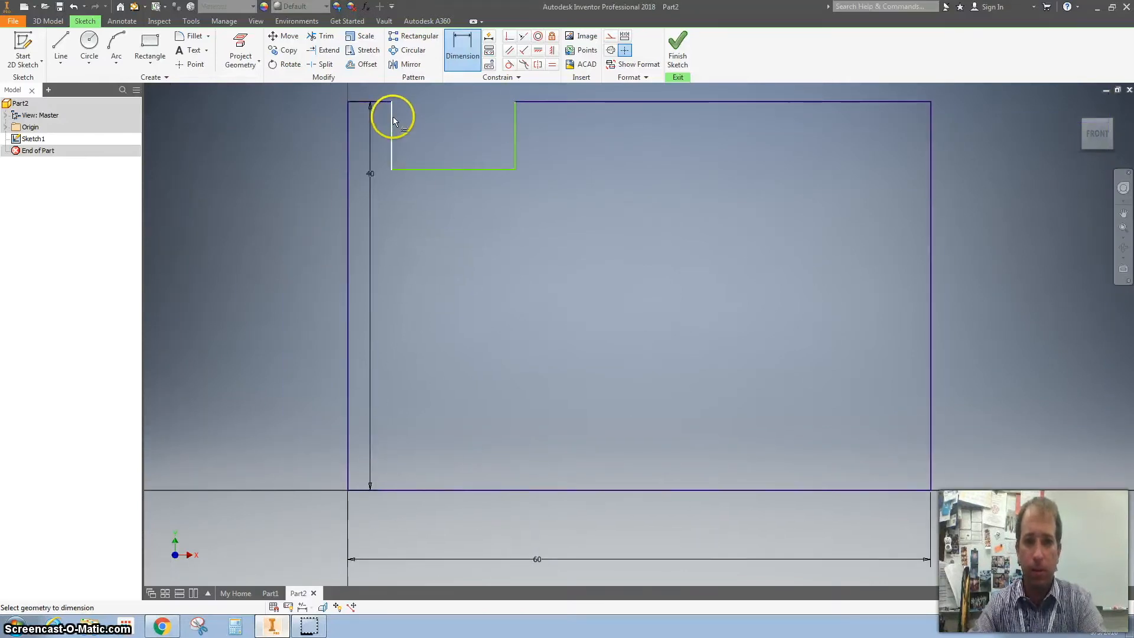
click(410, 116)
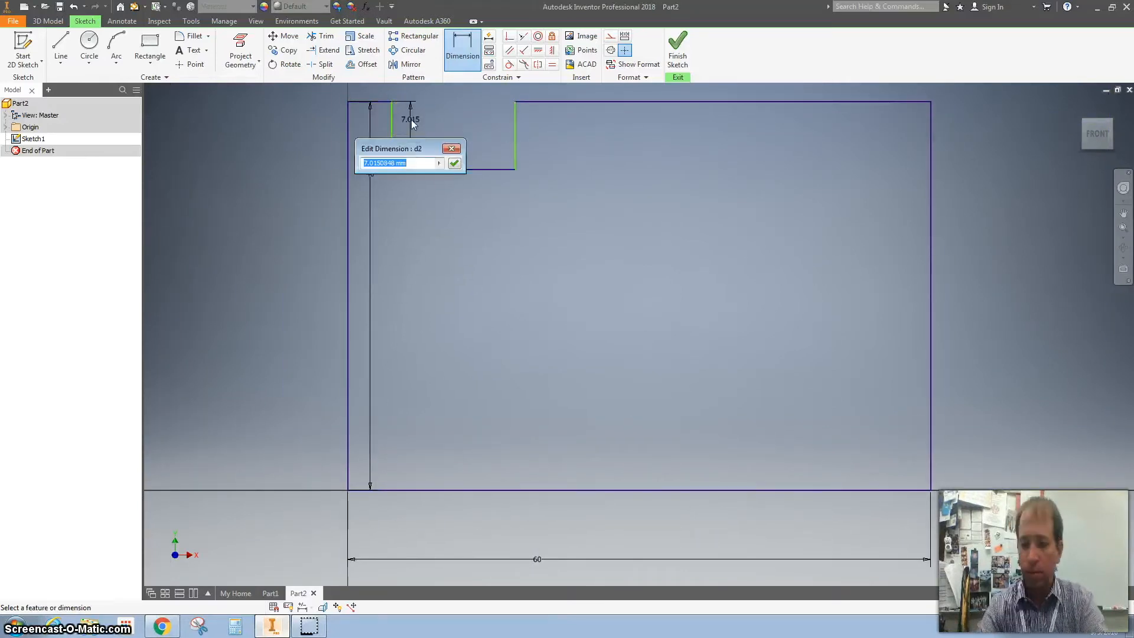
click(453, 162)
text(10)
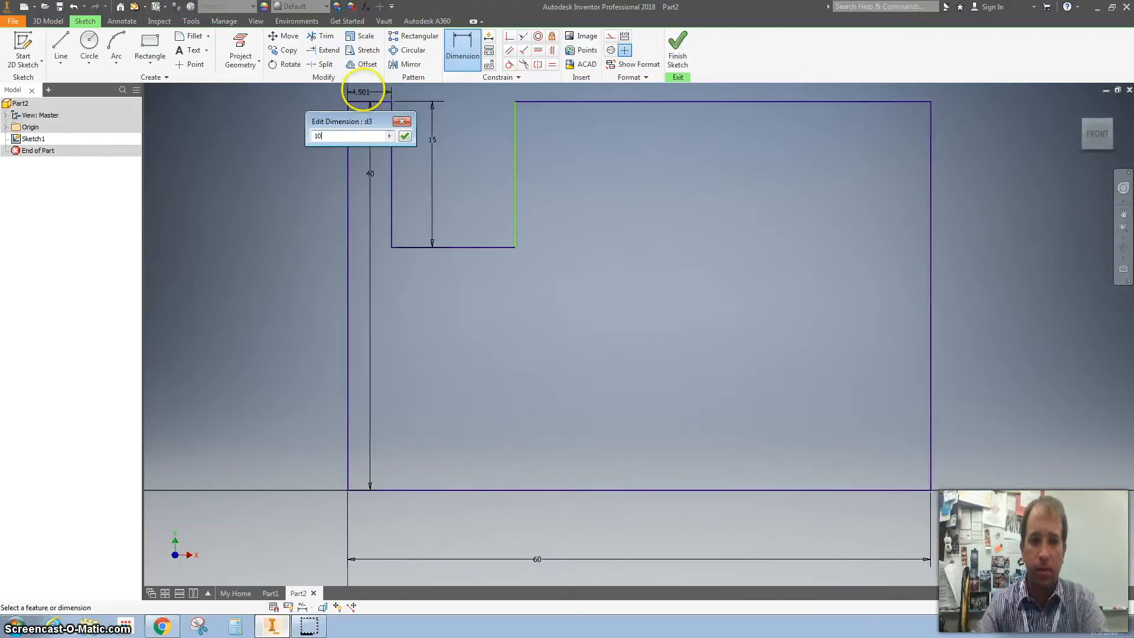
click(405, 136)
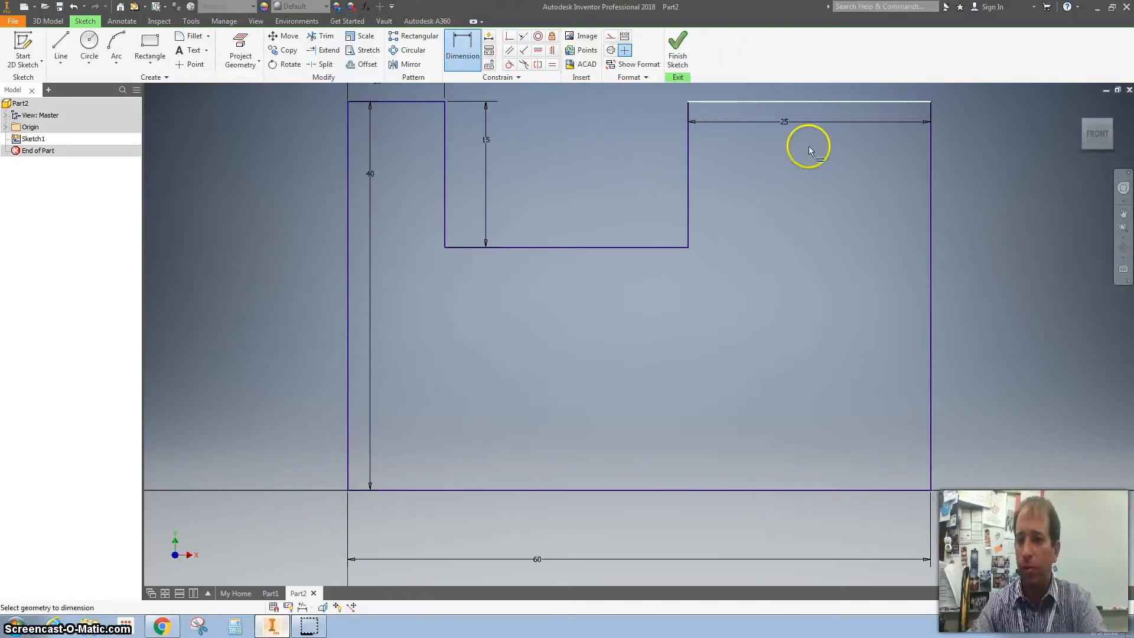
mouse_move(664, 232)
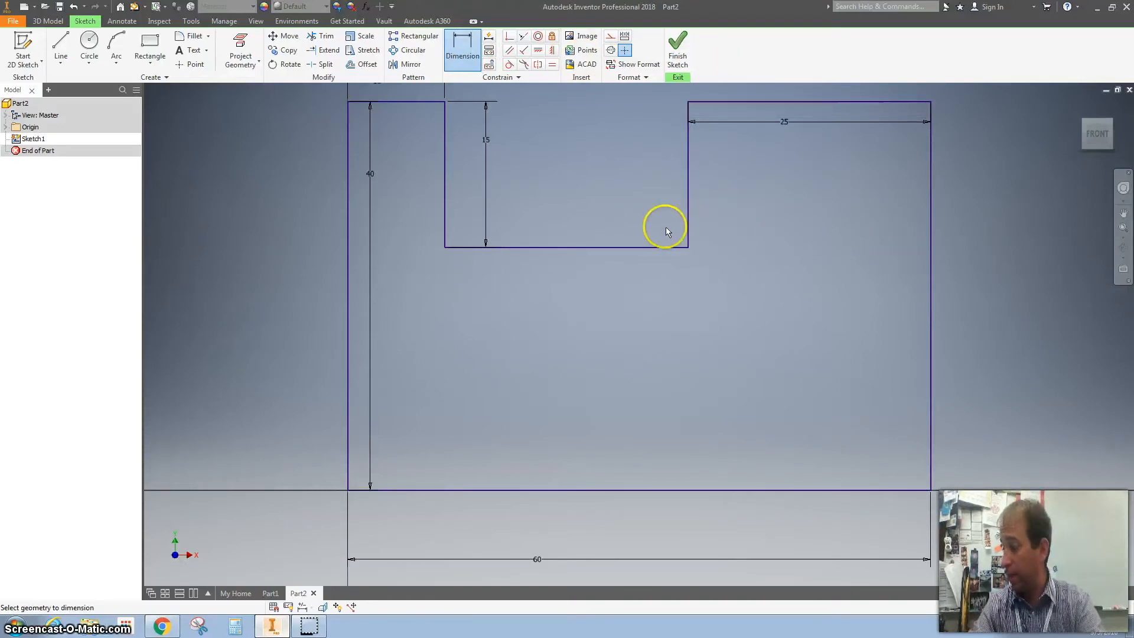
mouse_move(639, 215)
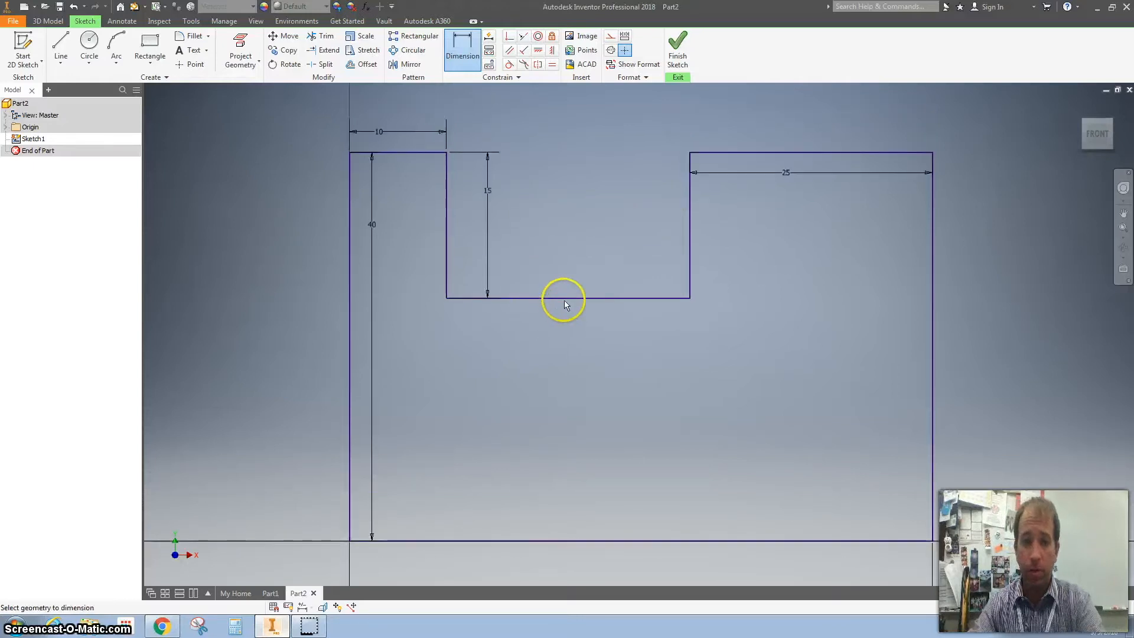
- Dimension the notch's bottom edge and dismiss the redundant driven width dimension
click(565, 297)
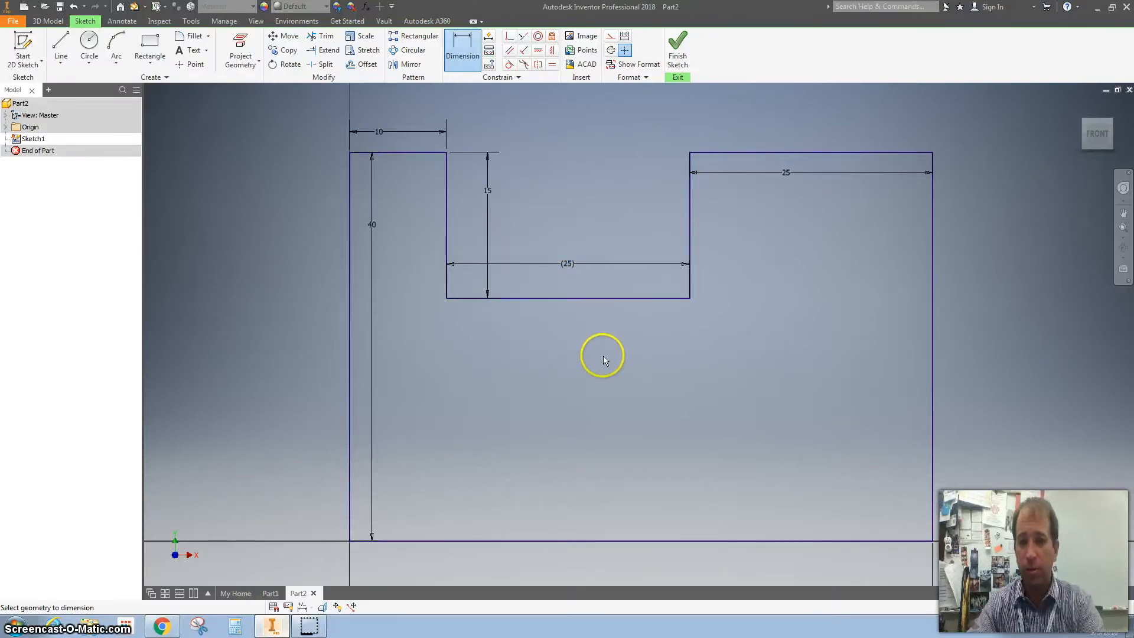
scroll(down, 3)
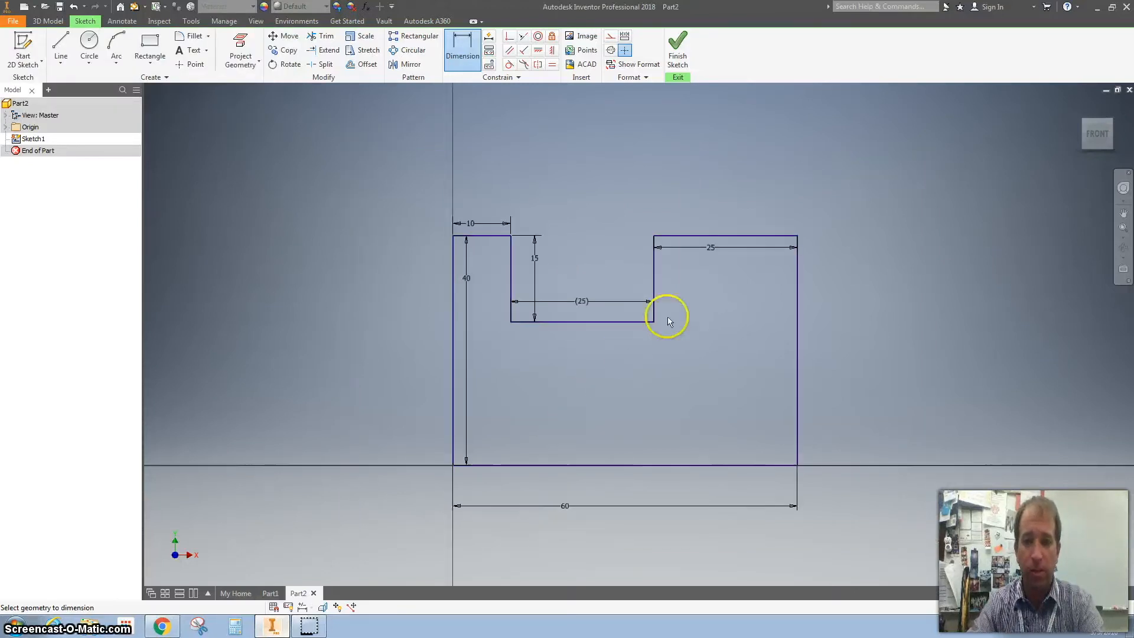
mouse_move(589, 310)
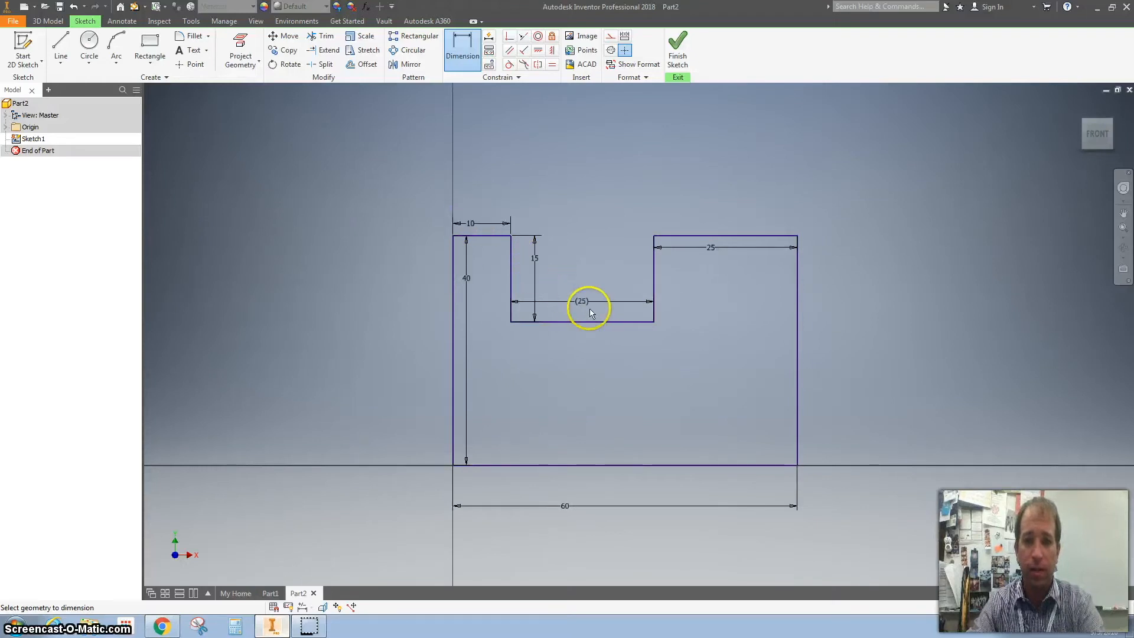
click(582, 302)
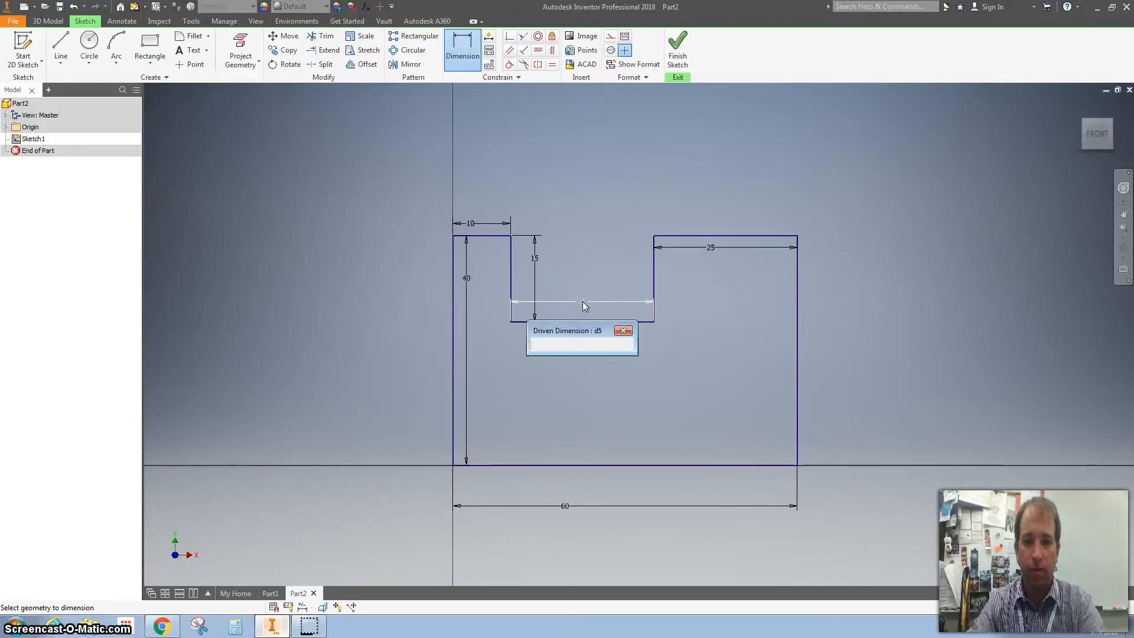
click(624, 331)
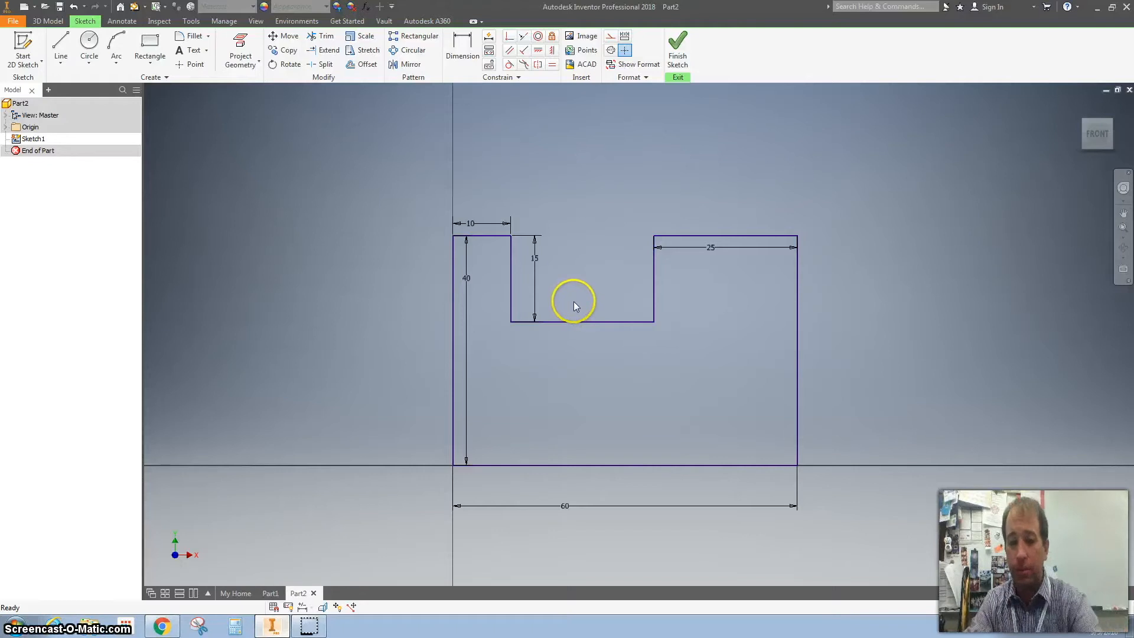
- Finish the sketch and extrude the notched profile into solid Extrusion1
click(676, 43)
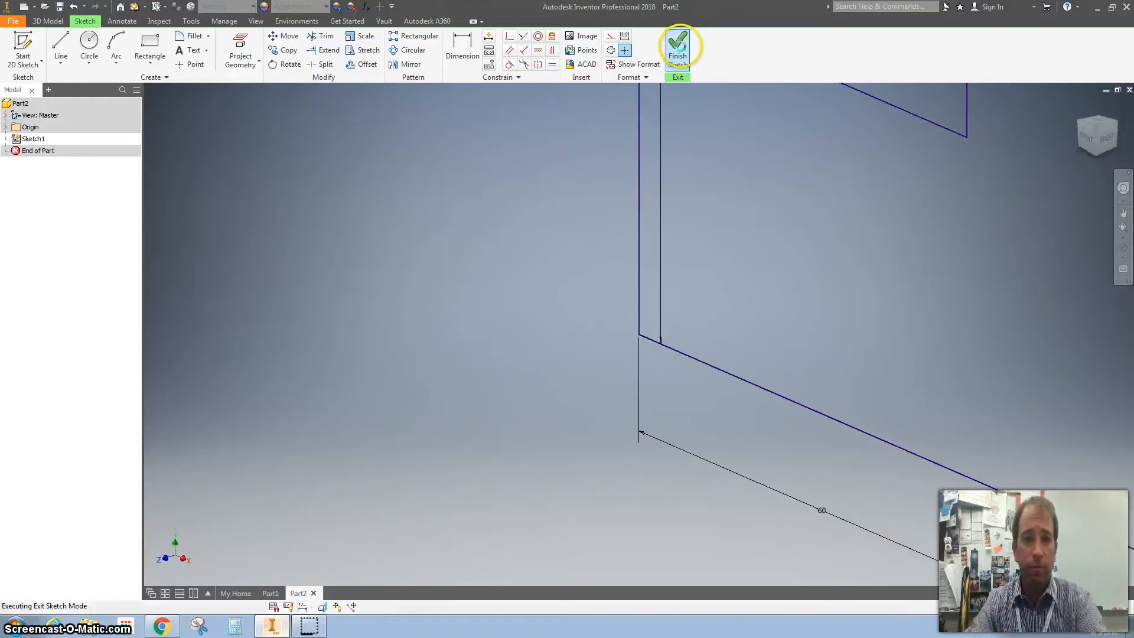
click(678, 44)
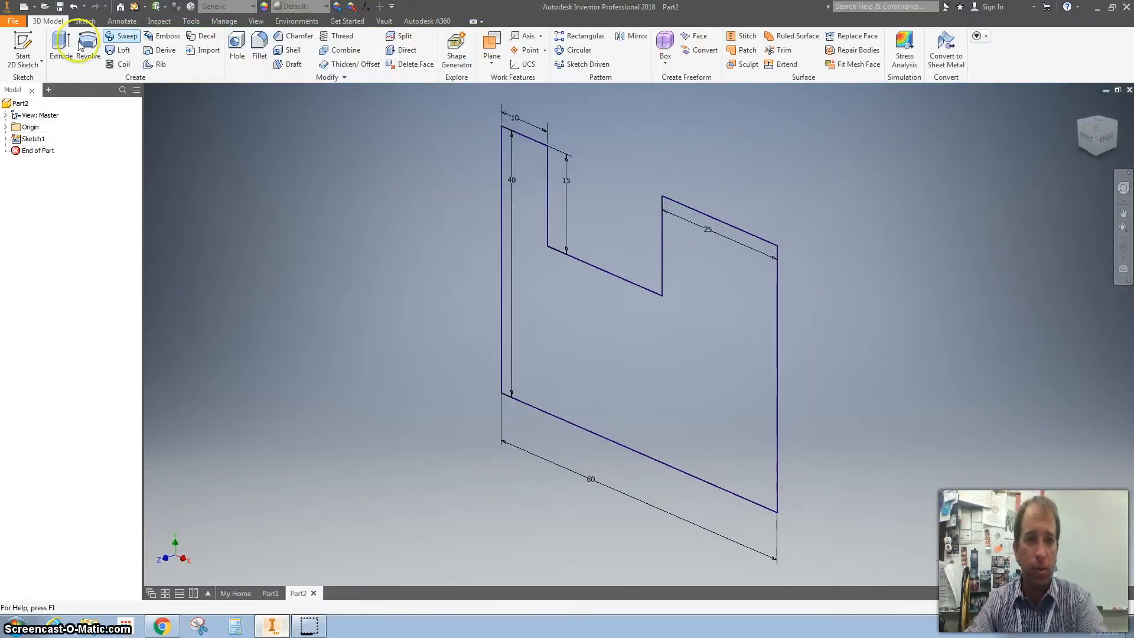
click(60, 44)
text(3)
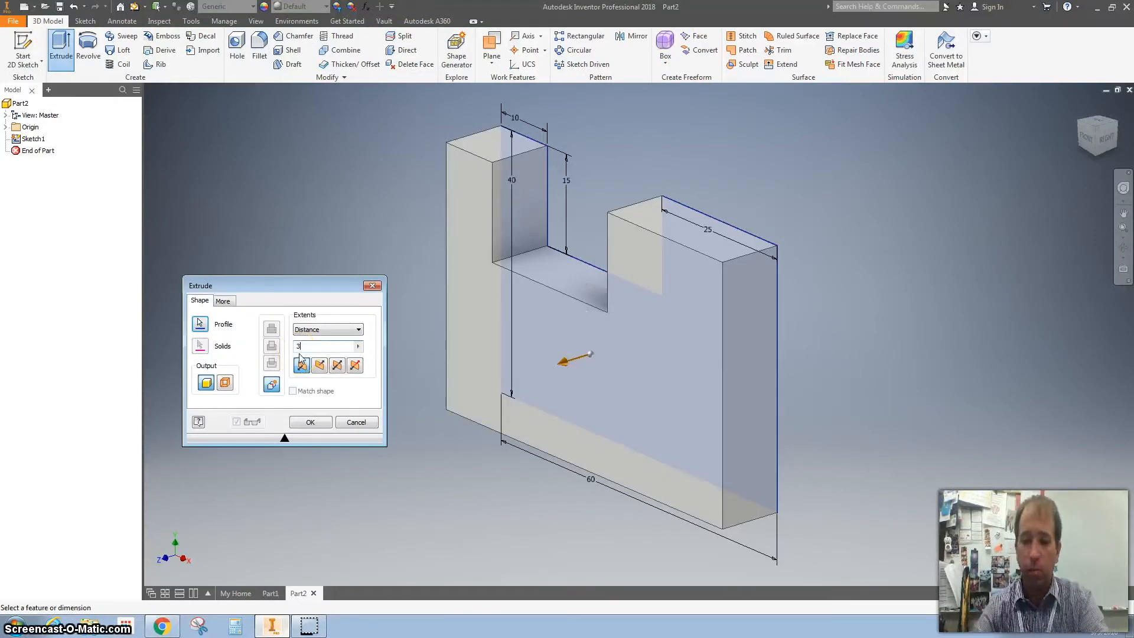
click(309, 422)
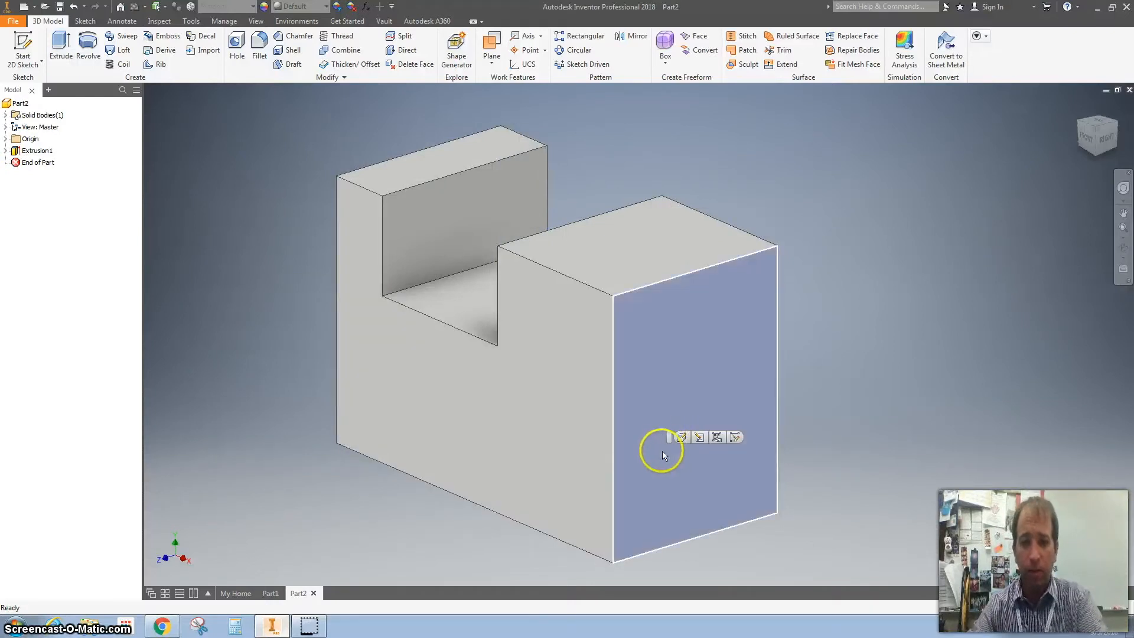
mouse_move(736, 437)
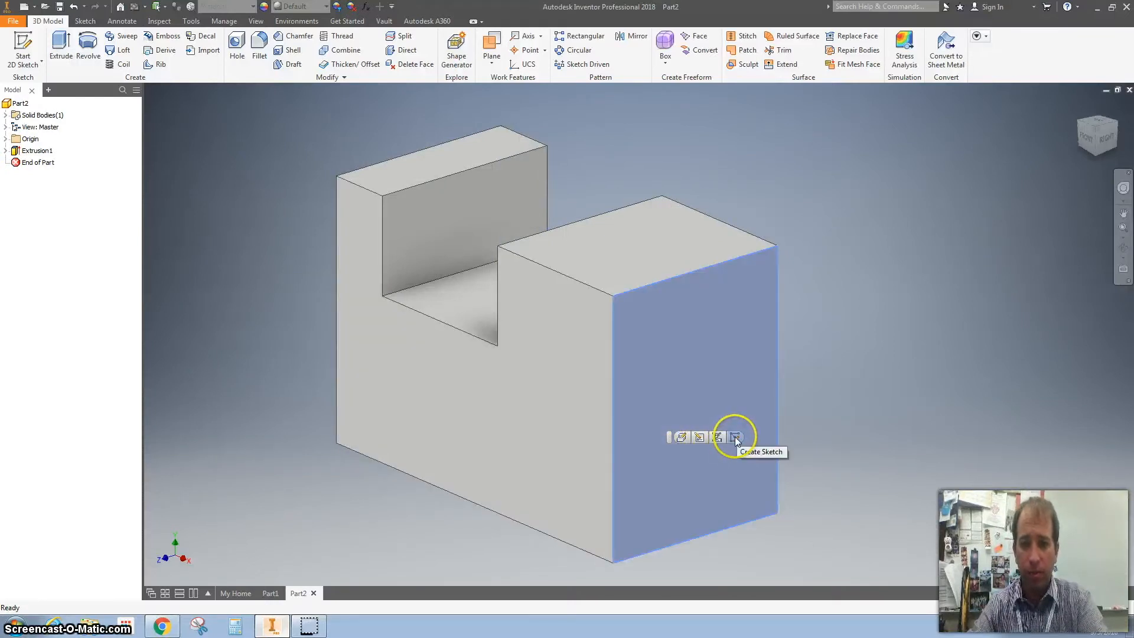
- Create Sketch2 on the block's end face and project the face's edges into it
click(734, 437)
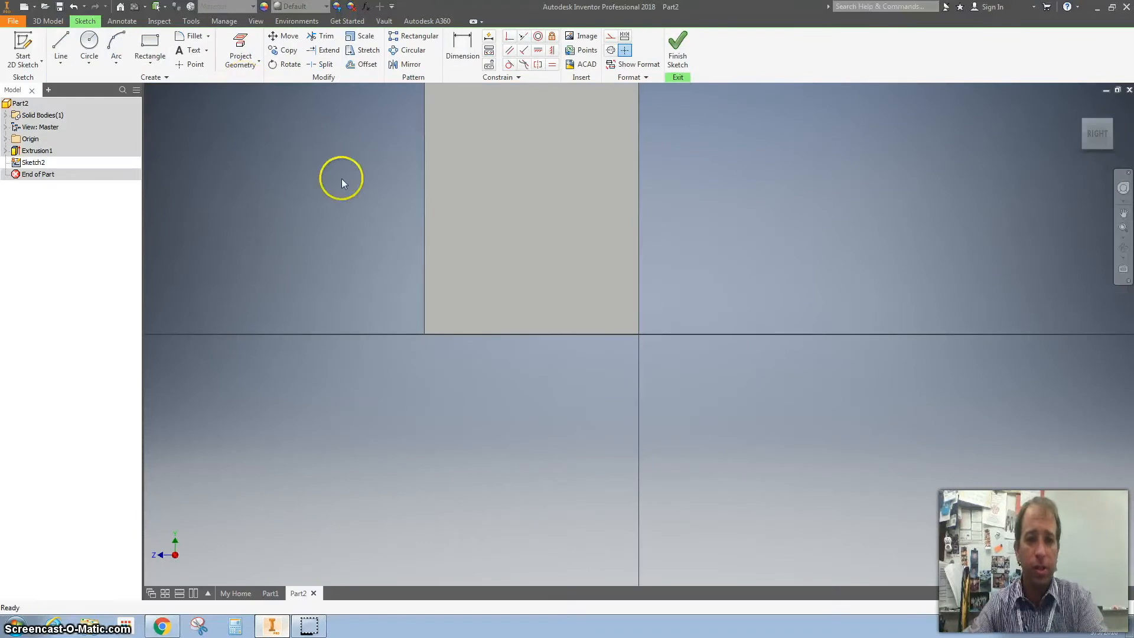
click(240, 50)
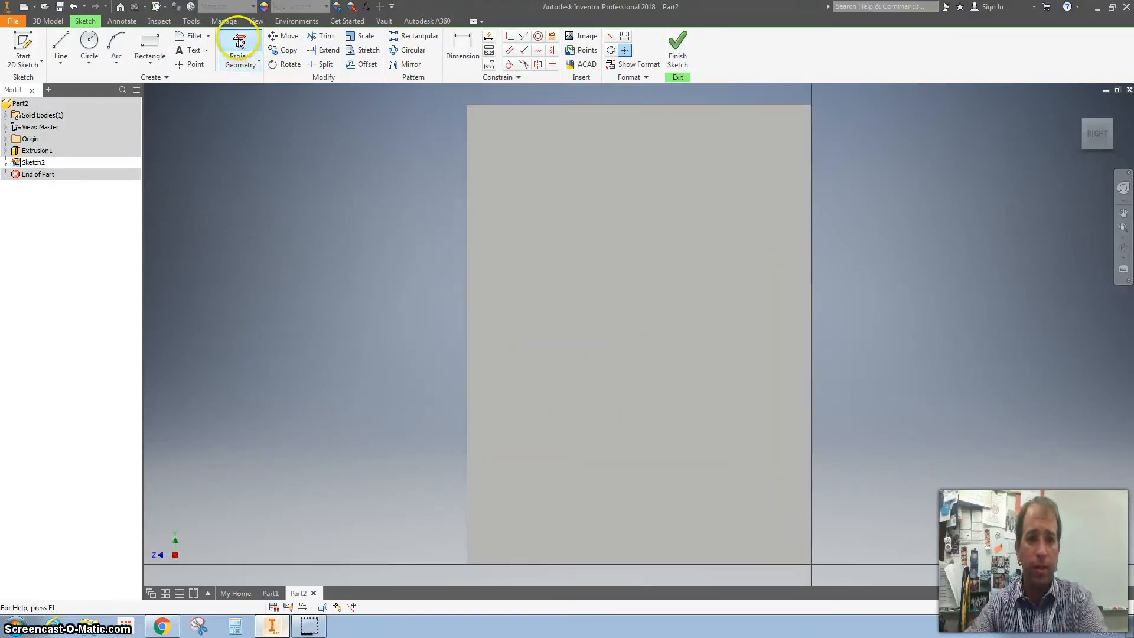
click(240, 50)
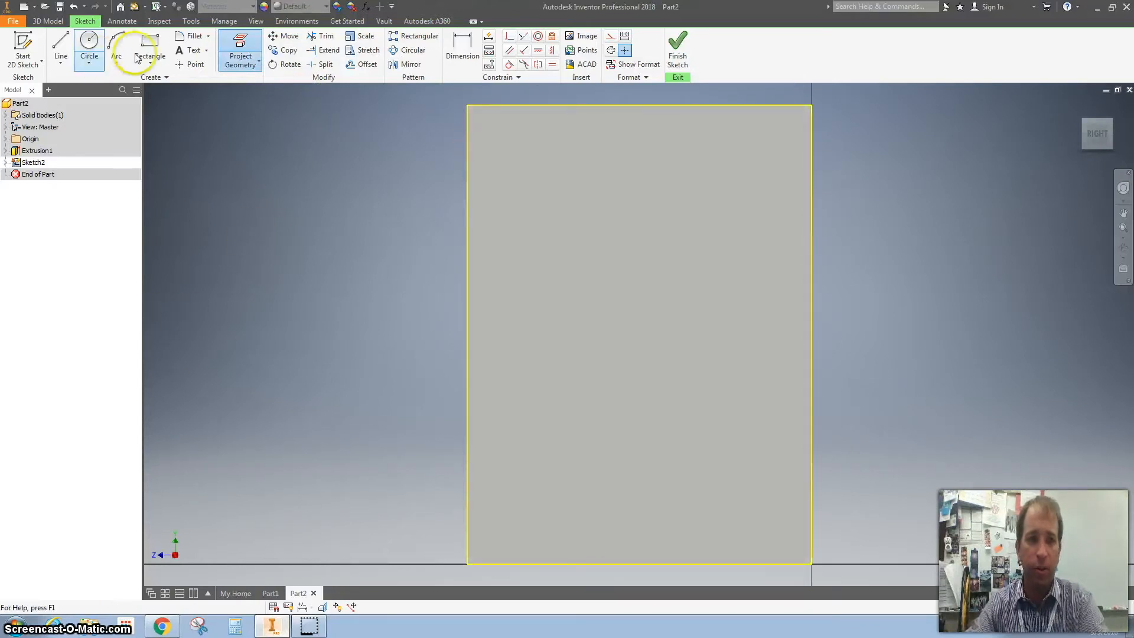
- Draw a two-corner rectangle on the block's end face
click(150, 50)
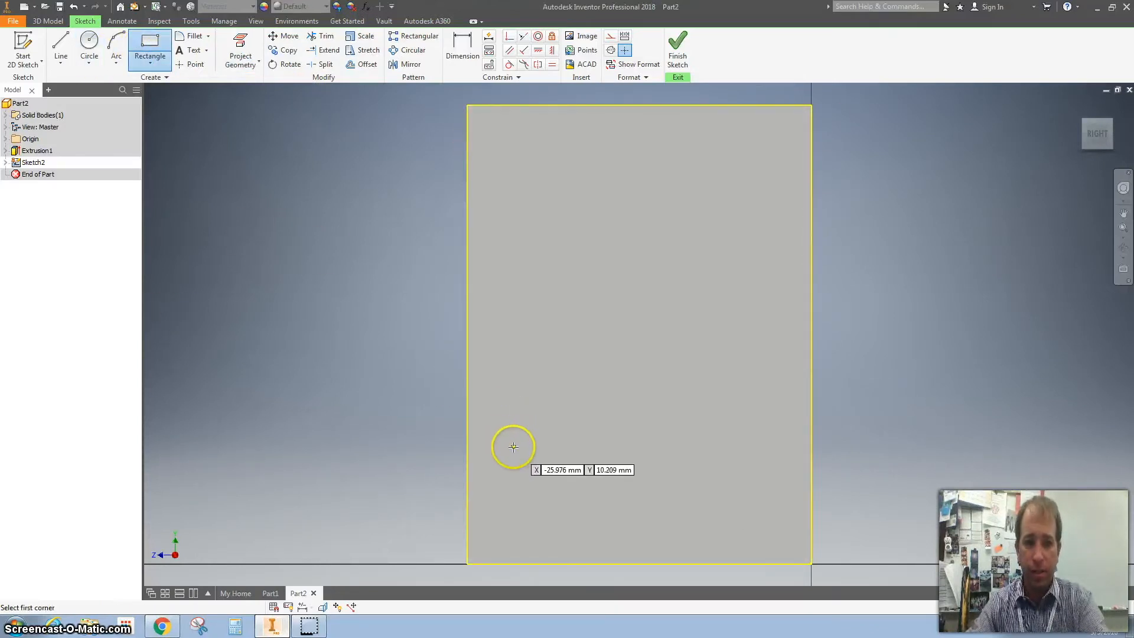
click(514, 446)
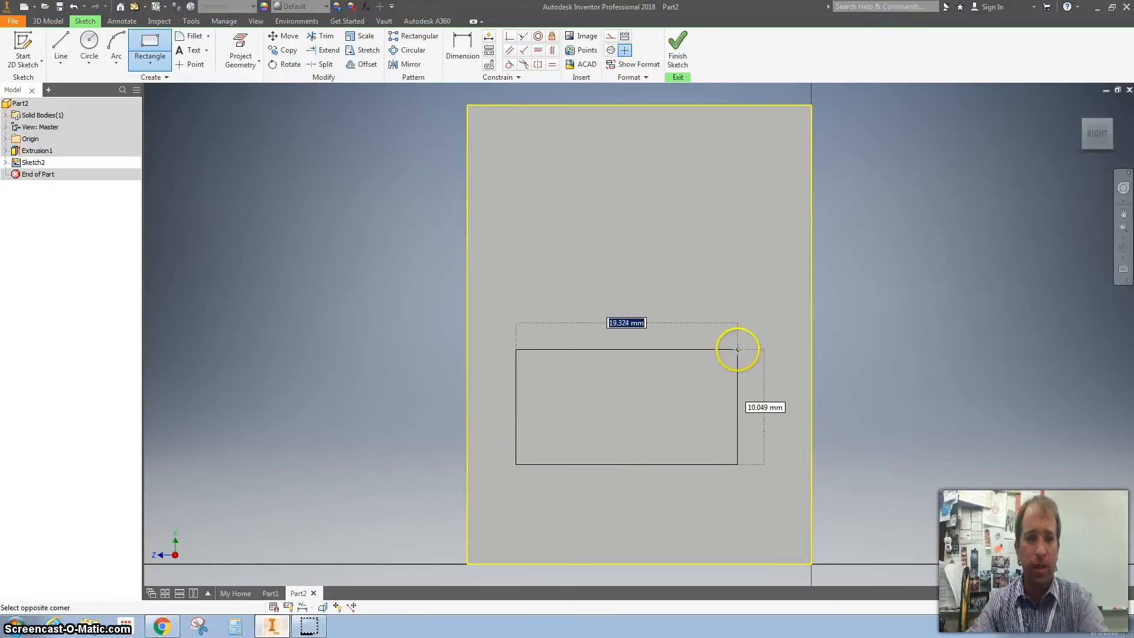
click(735, 349)
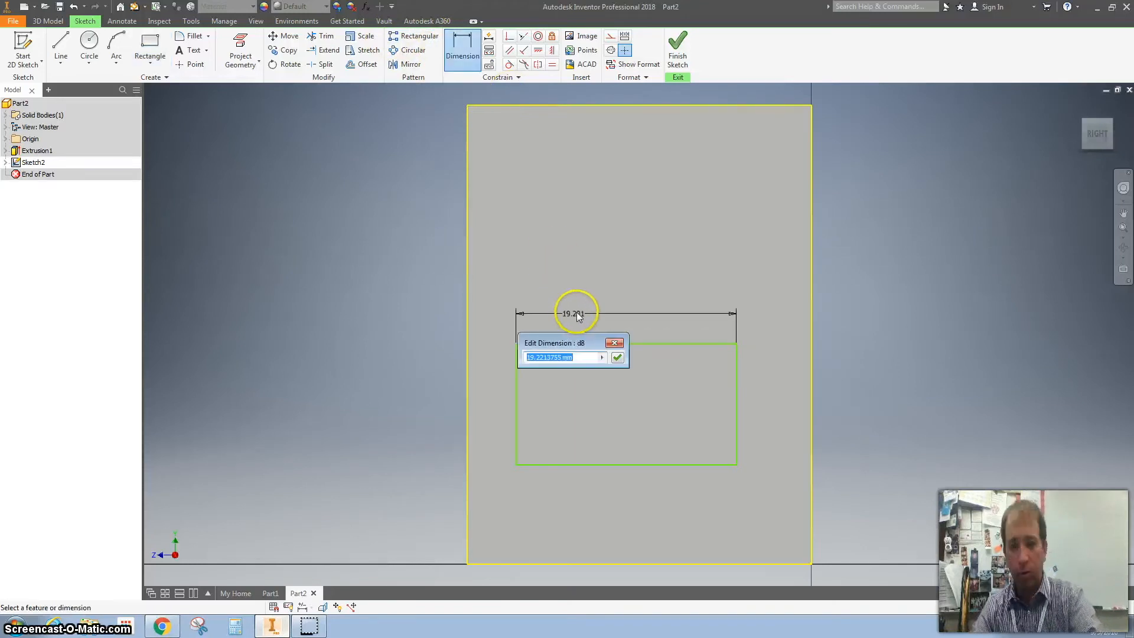
mouse_move(598, 307)
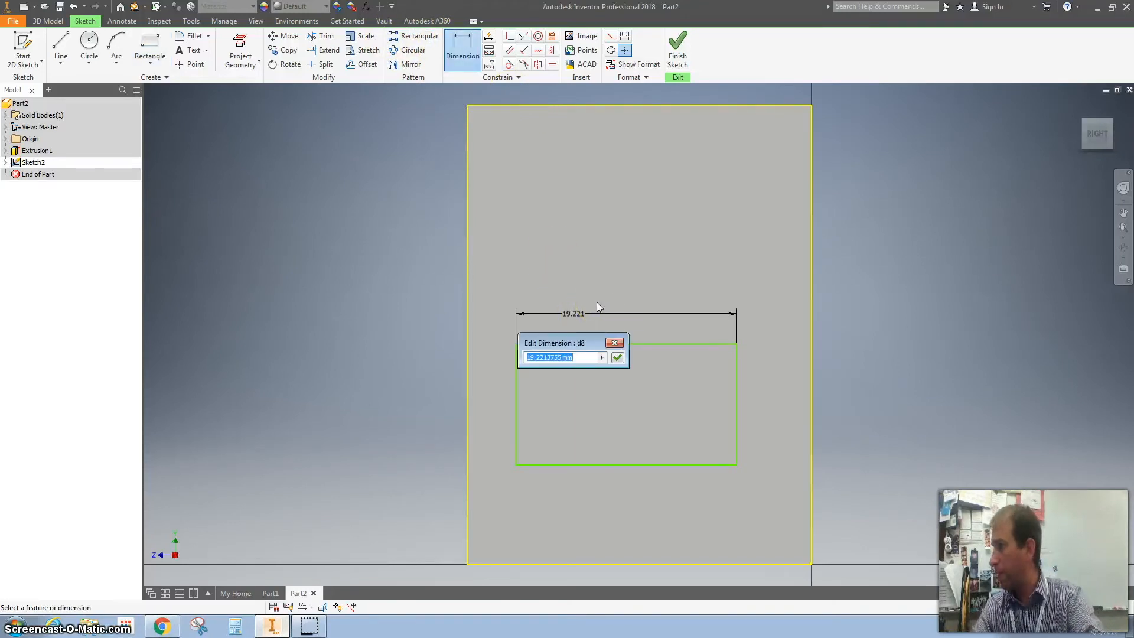
- Dimension the rectangle 15 mm wide and set its height
click(617, 356)
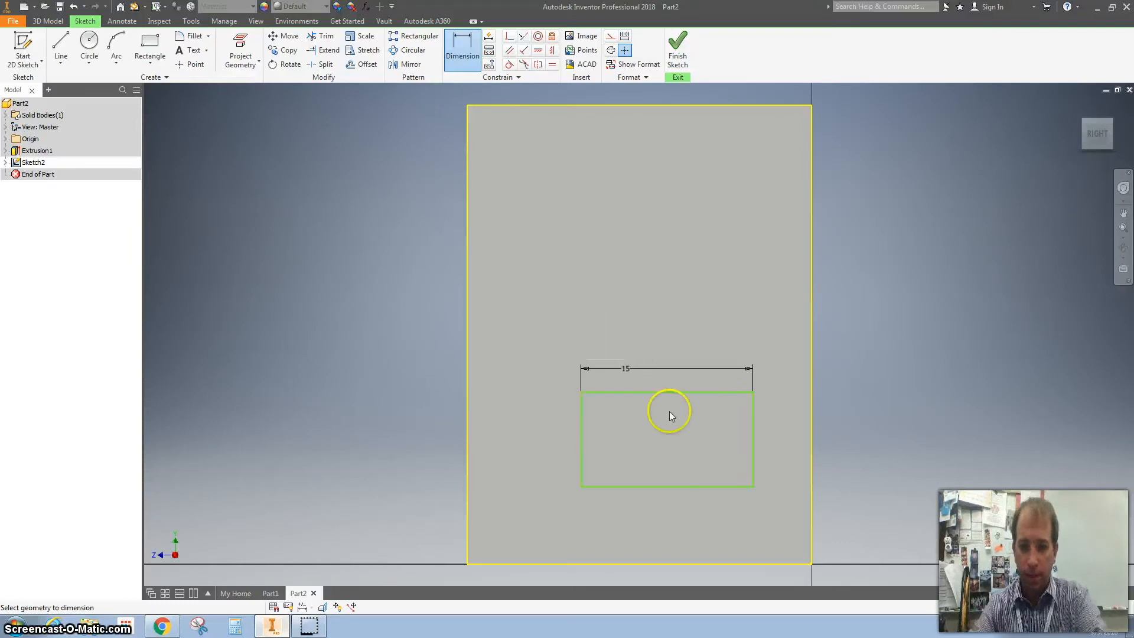
click(609, 398)
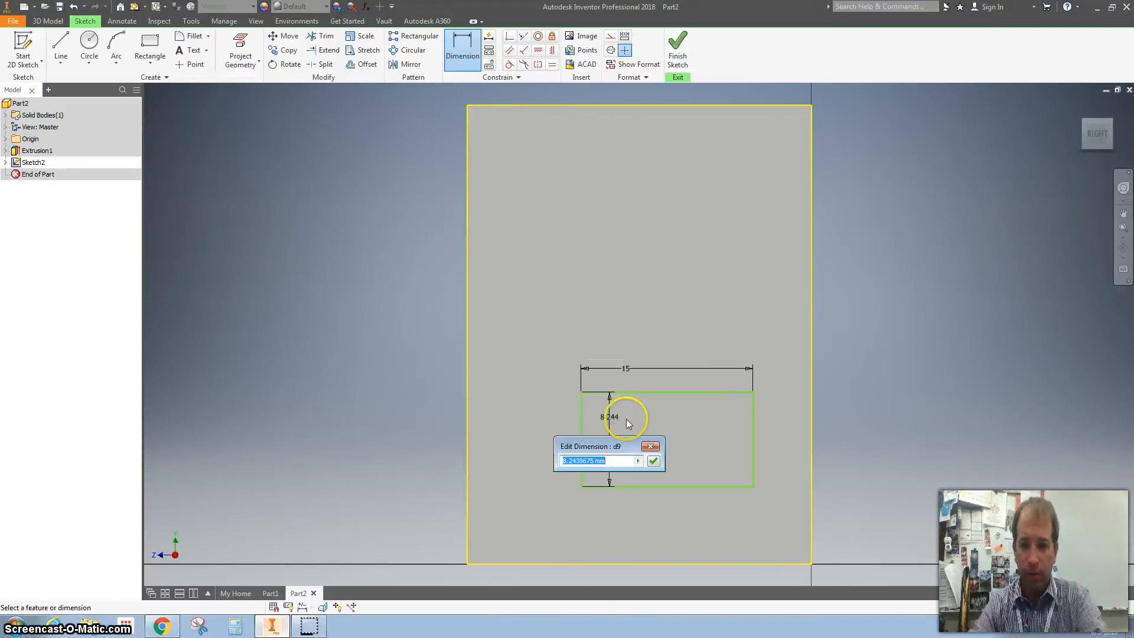
mouse_move(633, 418)
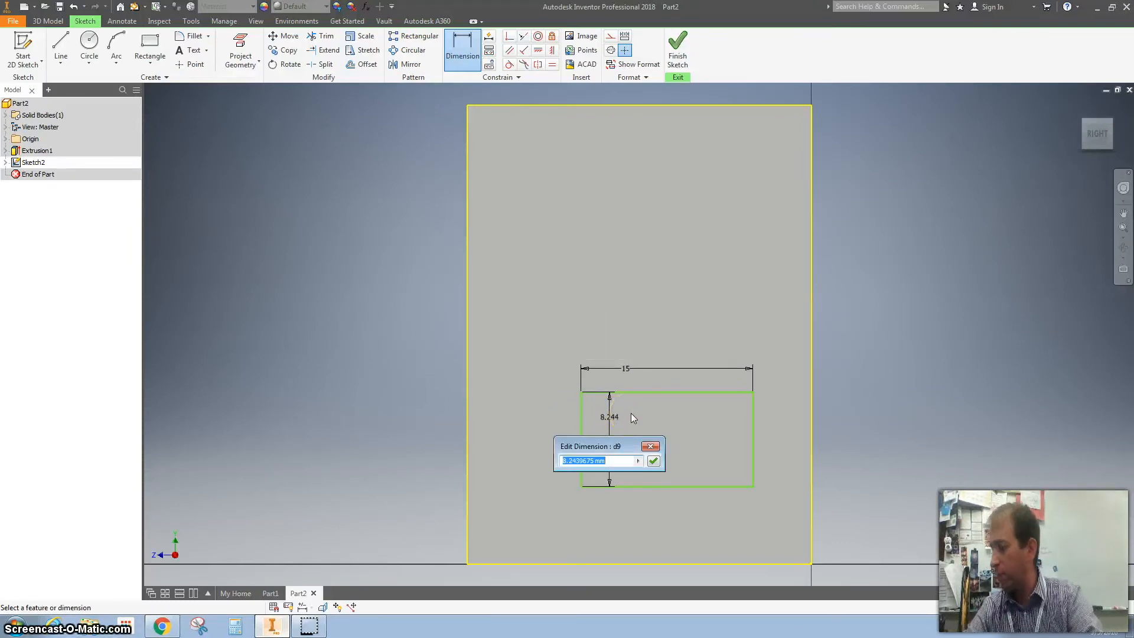
click(652, 461)
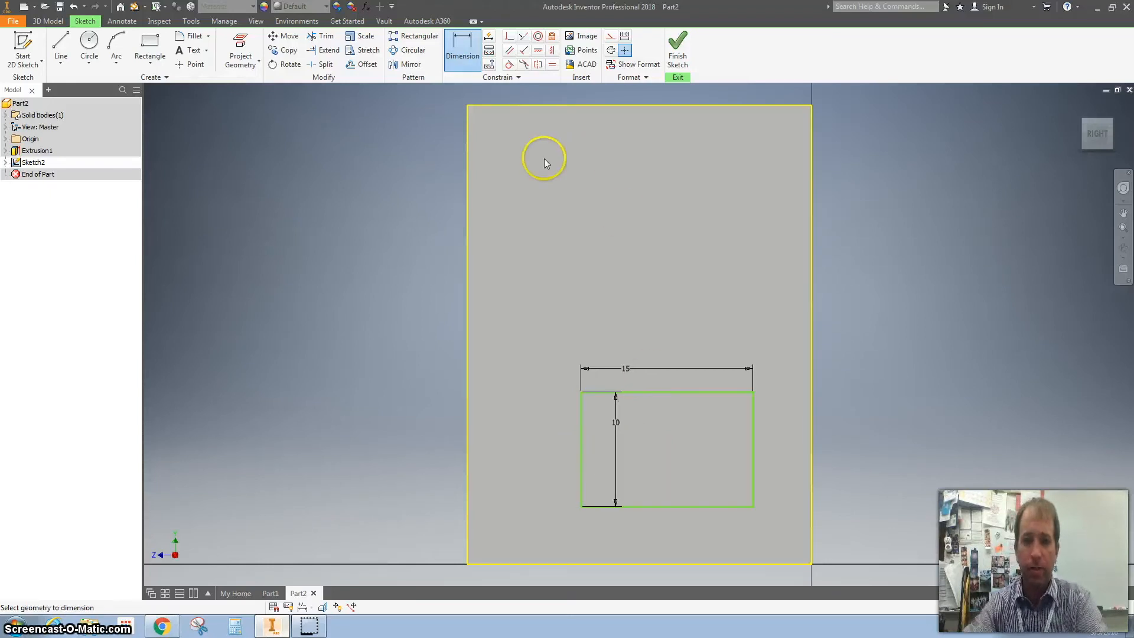
mouse_move(556, 281)
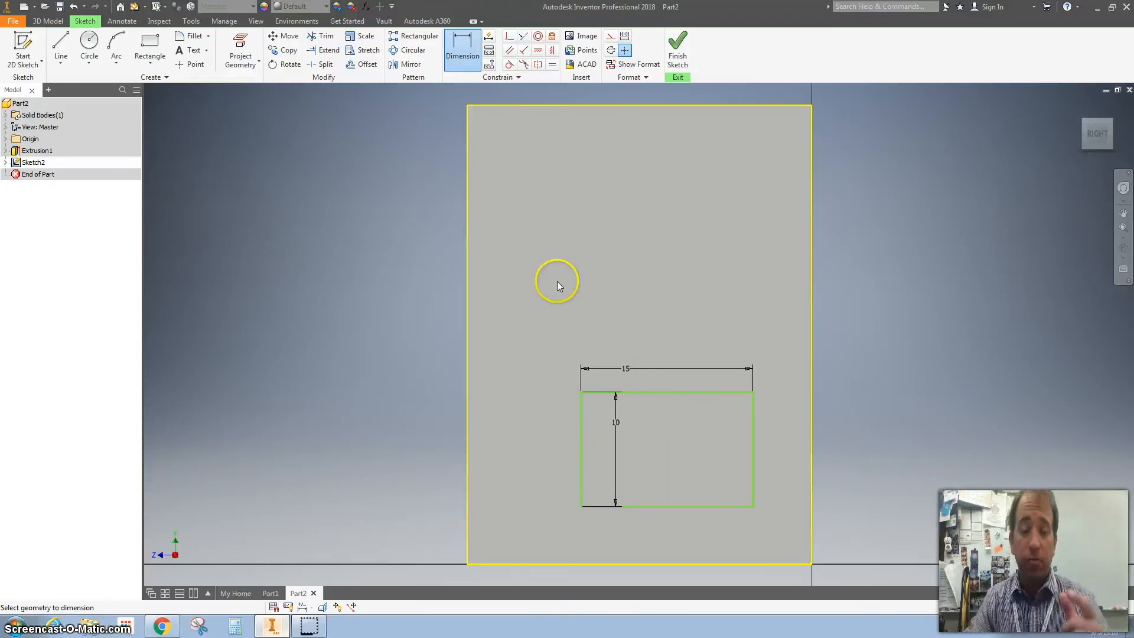
mouse_move(540, 291)
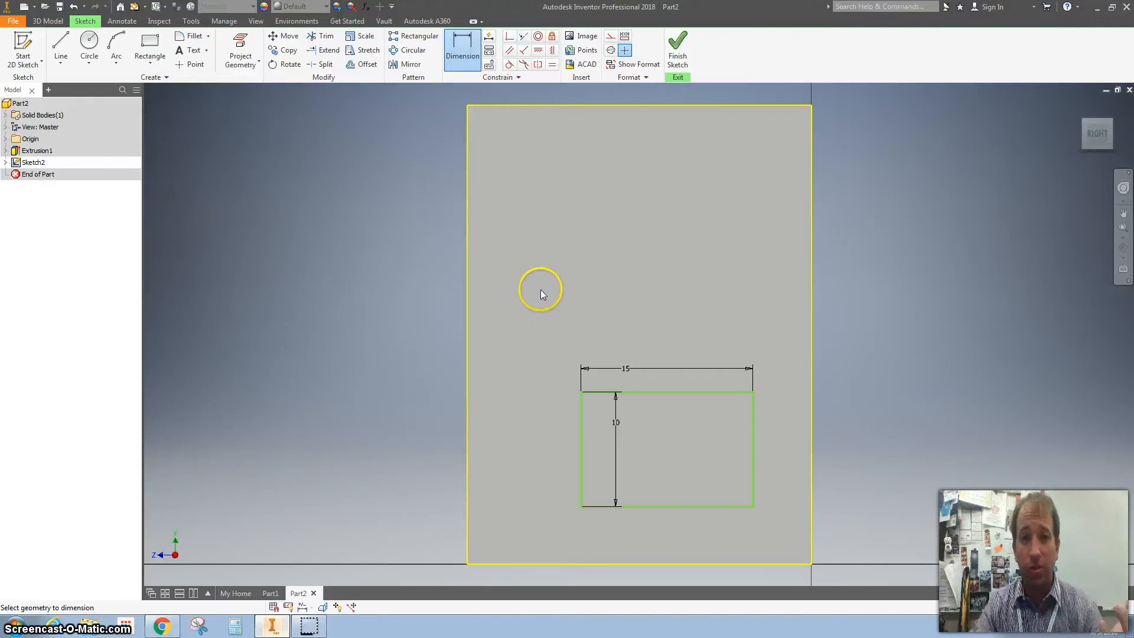
mouse_move(470, 341)
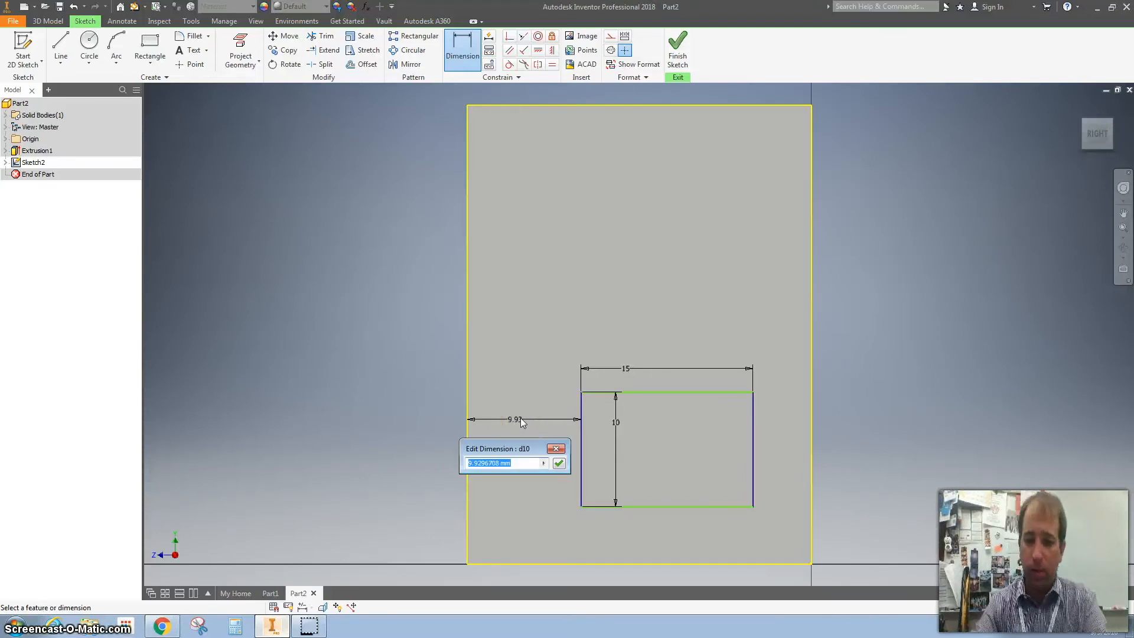
- Place the rectangle 3 mm from the left edge and 5 mm above the bottom, then finish Sketch2
click(559, 463)
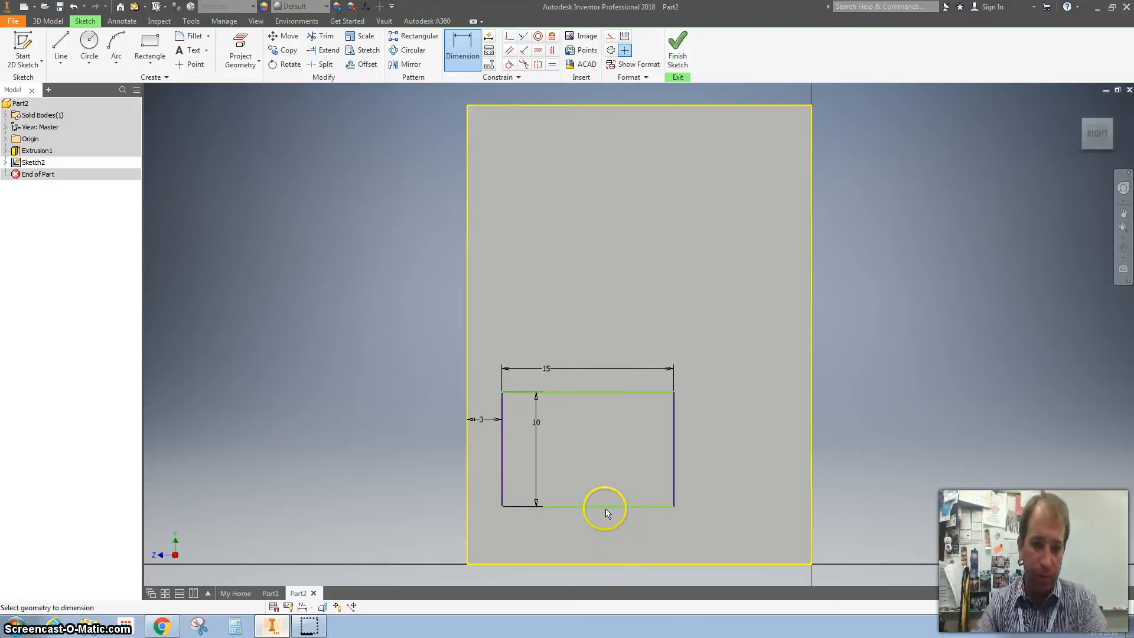
click(586, 507)
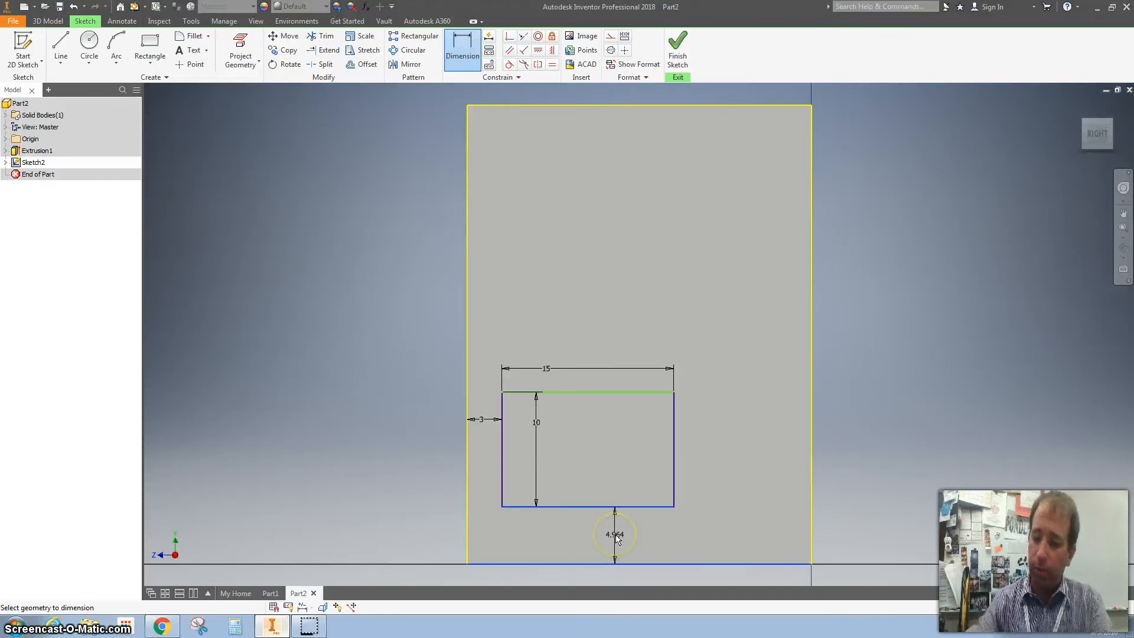
click(614, 533)
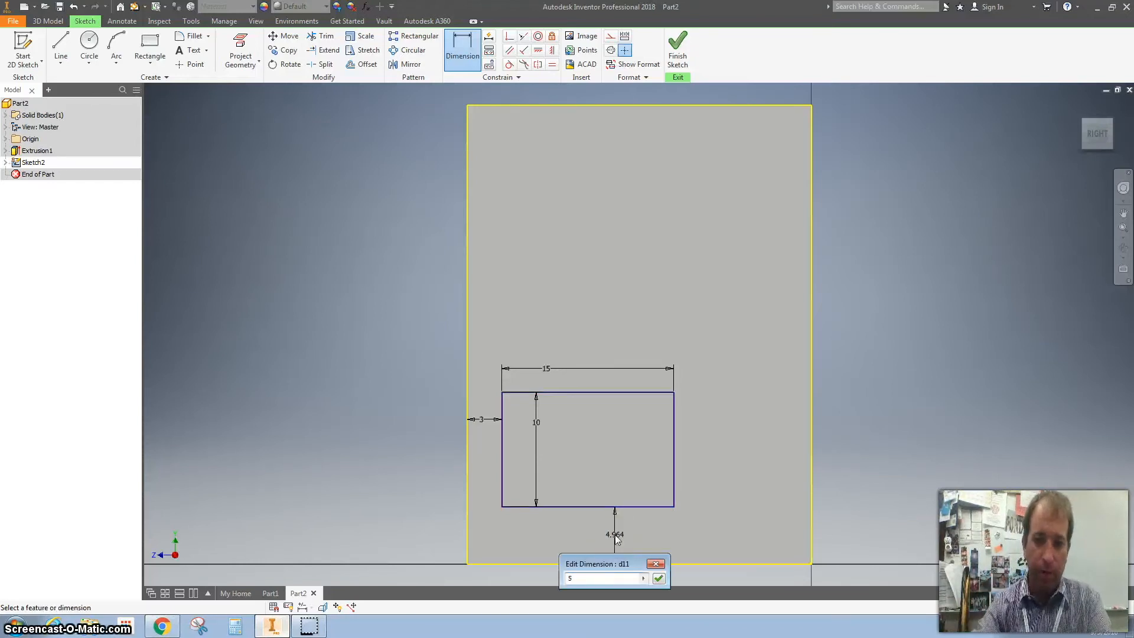
click(657, 578)
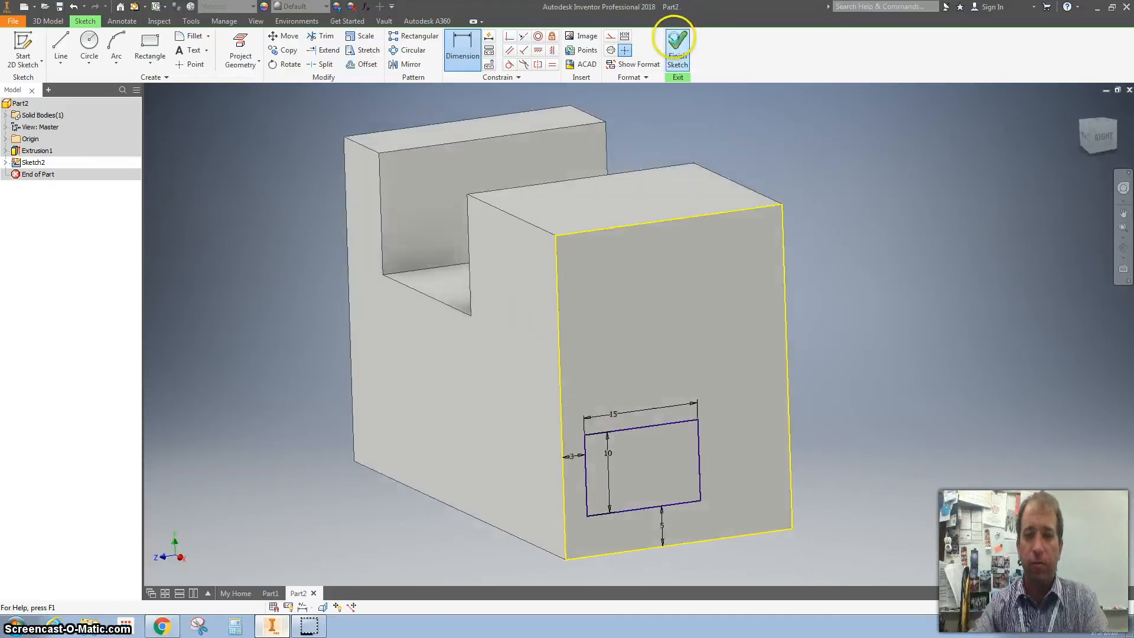
- Cut-extrude the rectangle with extents All to make a through-hole
click(677, 43)
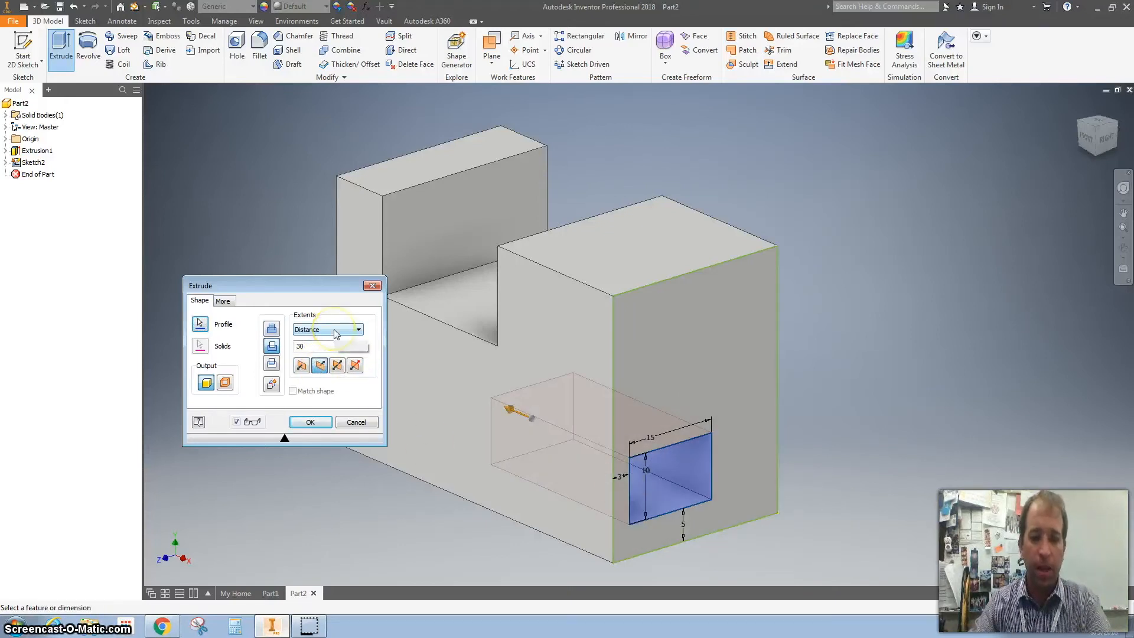
click(357, 329)
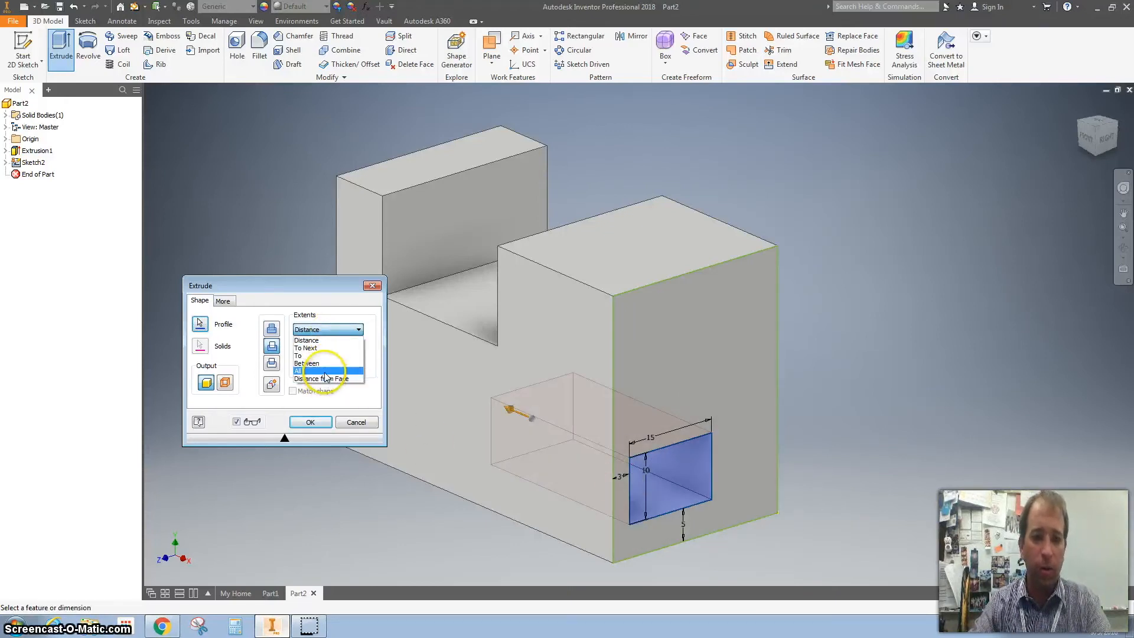
click(299, 370)
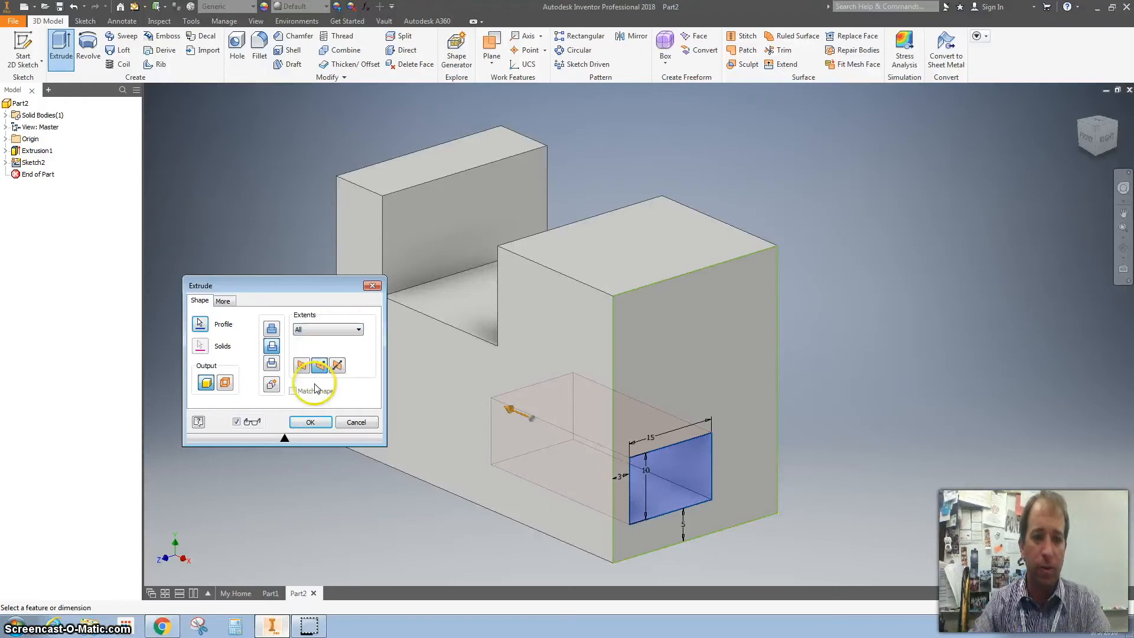
click(309, 422)
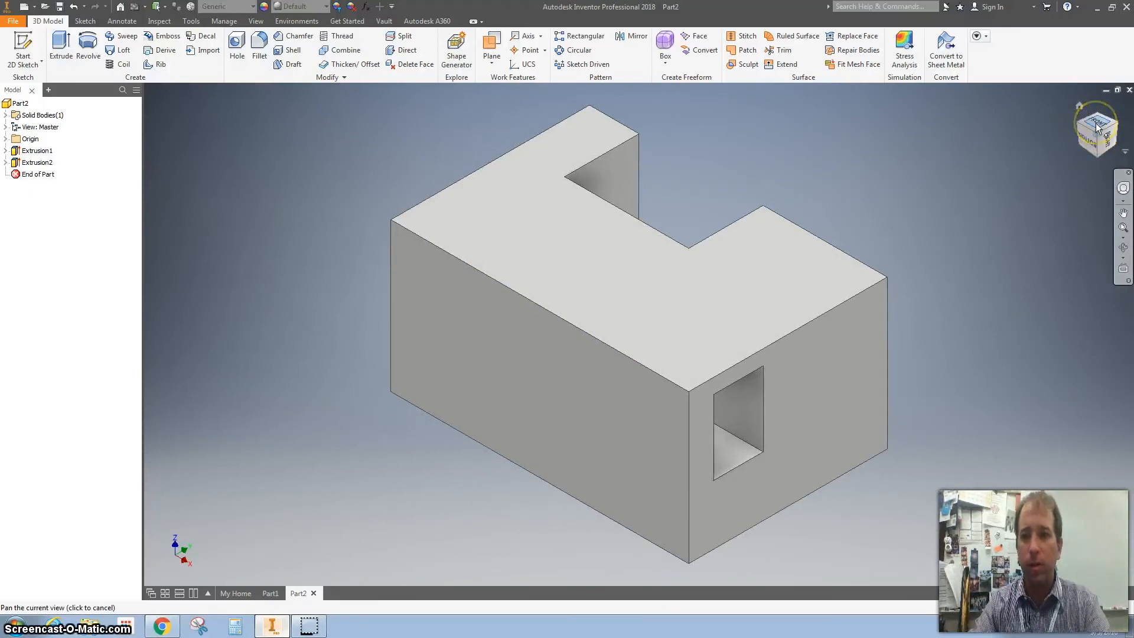
- View the block from the front, return to an angled view and set it as Home
click(1097, 132)
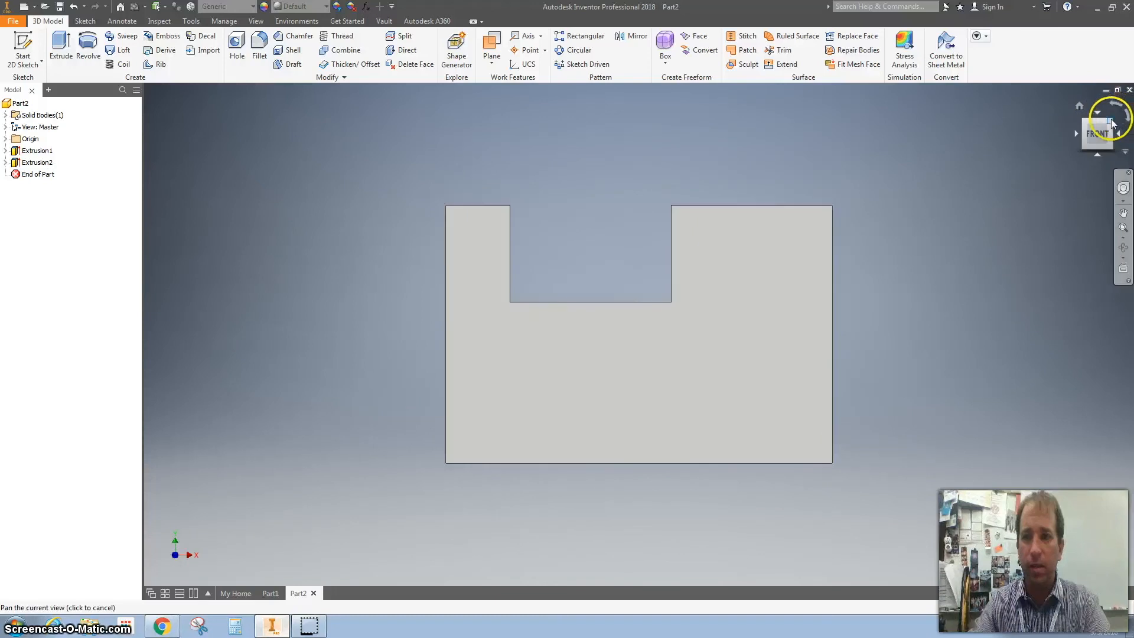
click(1105, 130)
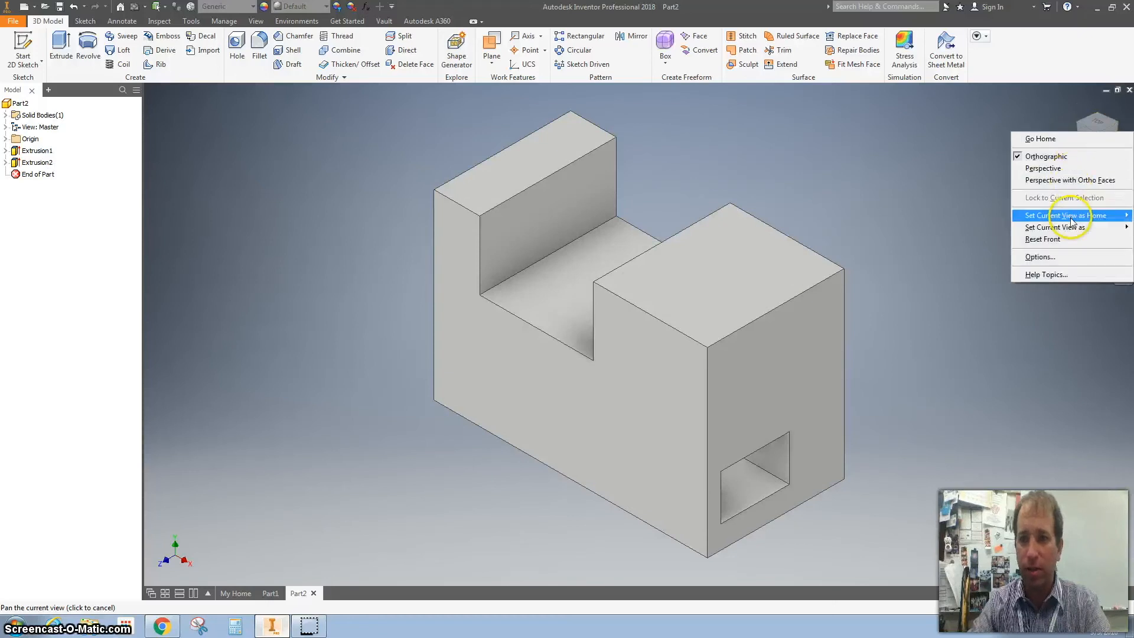
click(980, 224)
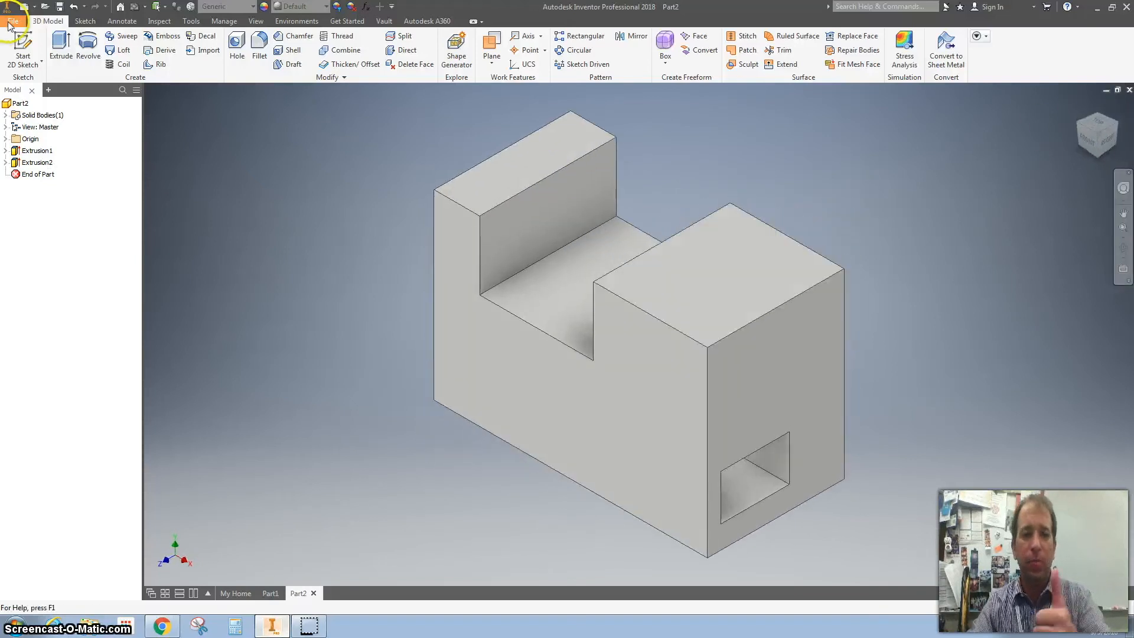
- Begin Save As and navigate to Google Drive File Stream > My Drive > first Introduction to Engineering folder
click(11, 20)
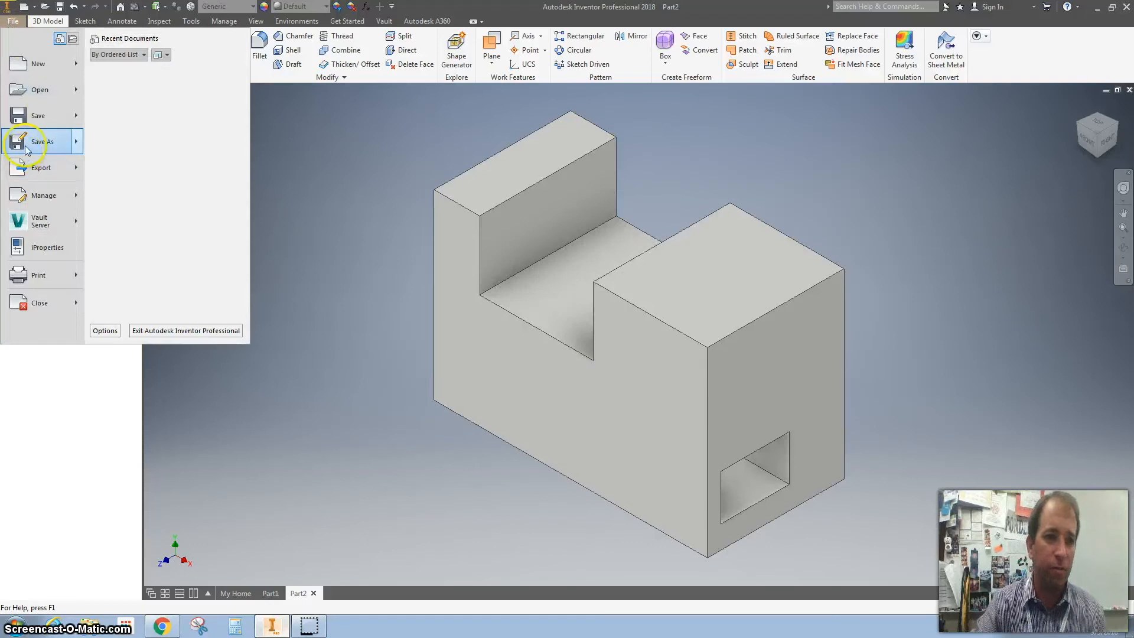
click(41, 140)
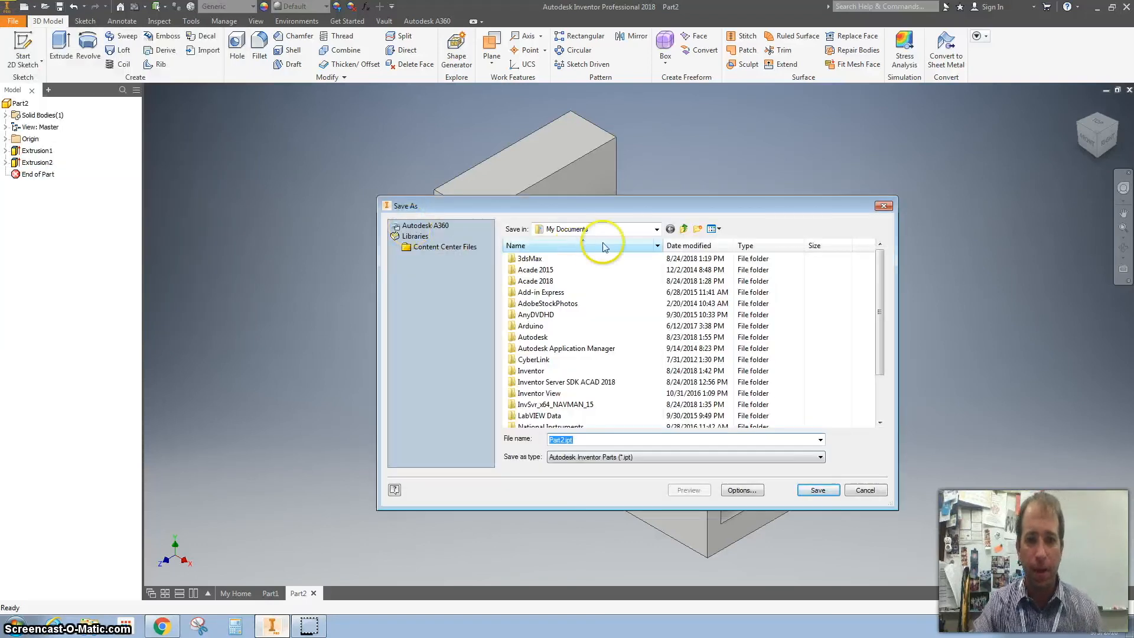
click(655, 228)
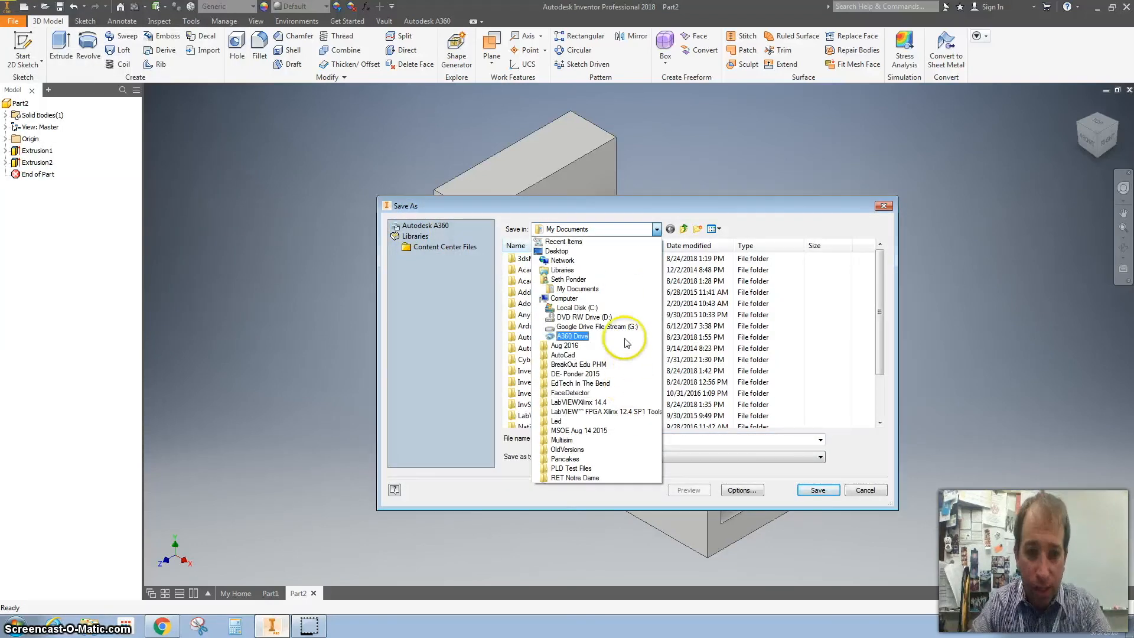
click(595, 326)
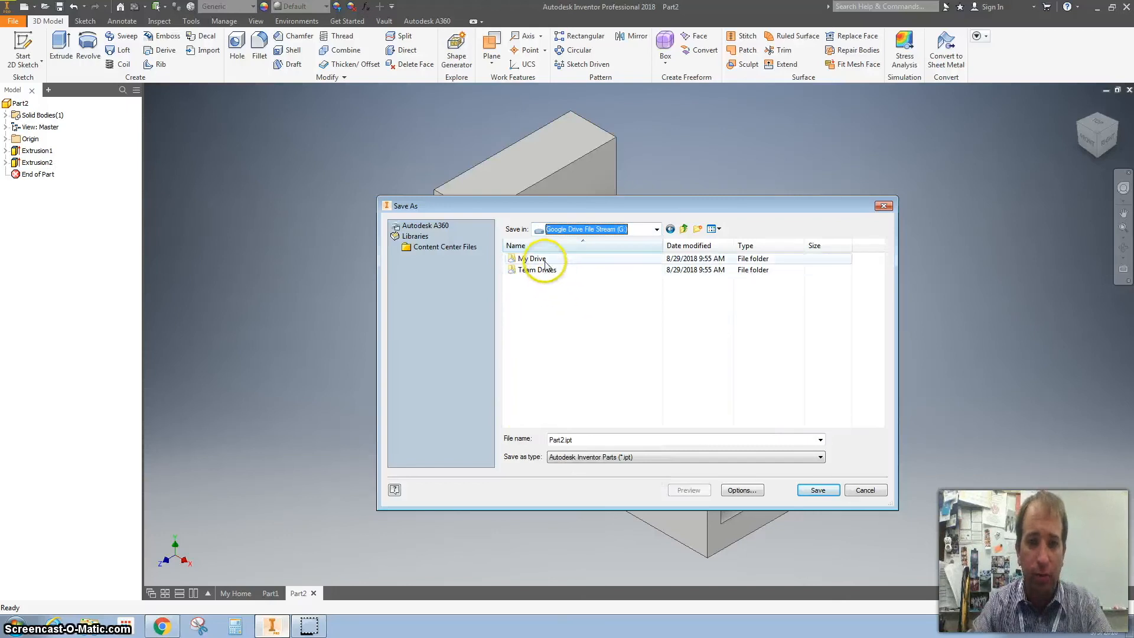
double_click(533, 259)
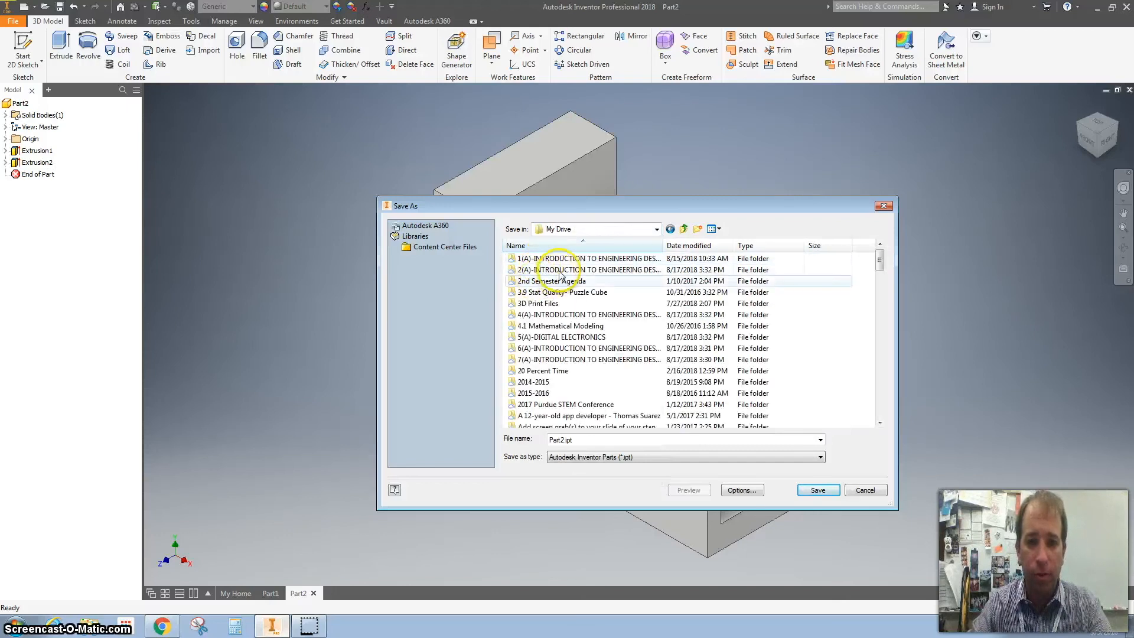
double_click(565, 259)
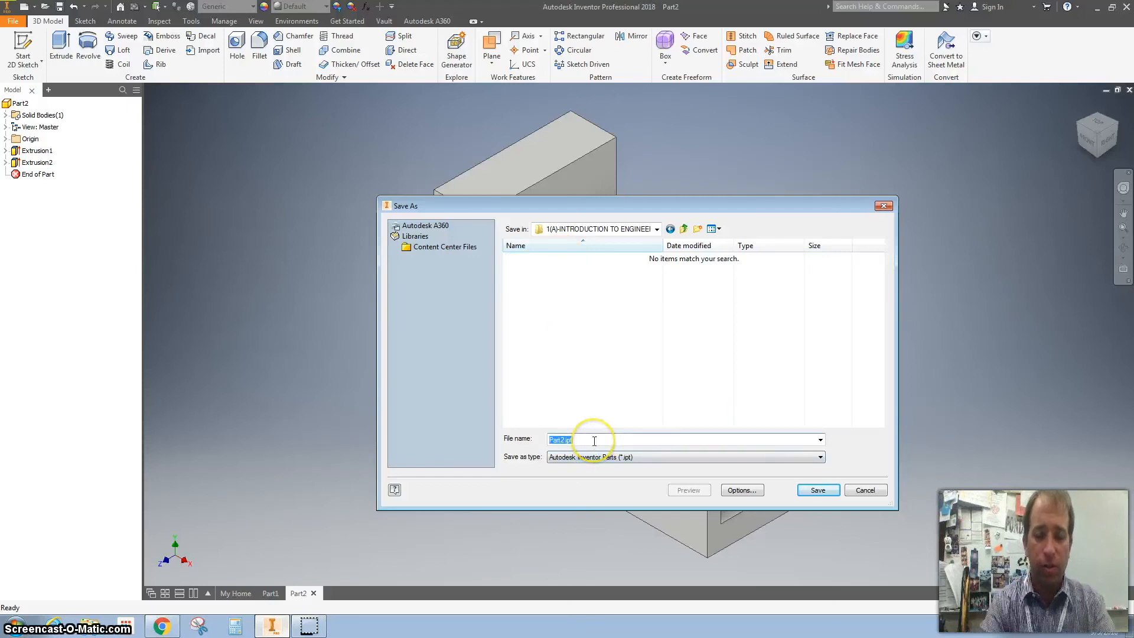
- Enter the file name 'Part B SP' for the part
text(Part B)
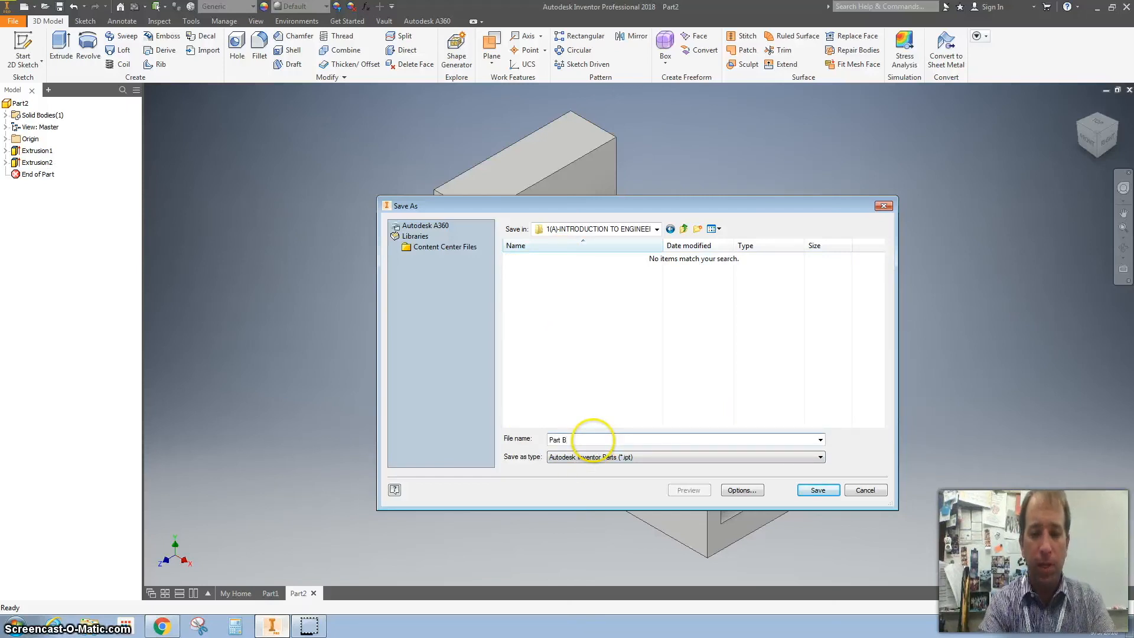
text(SP)
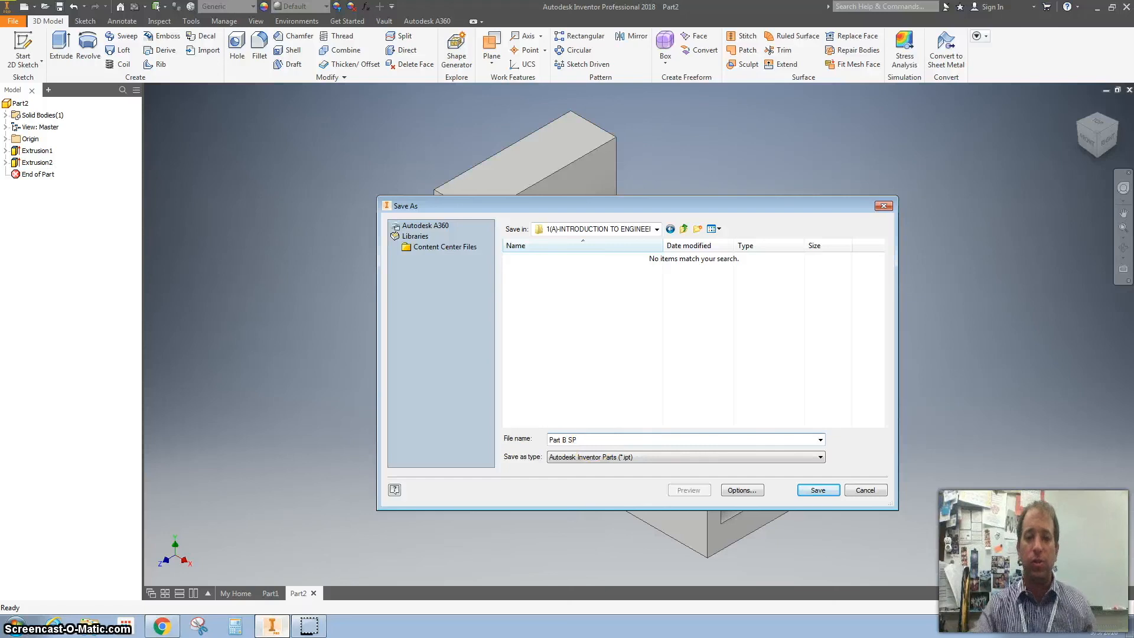